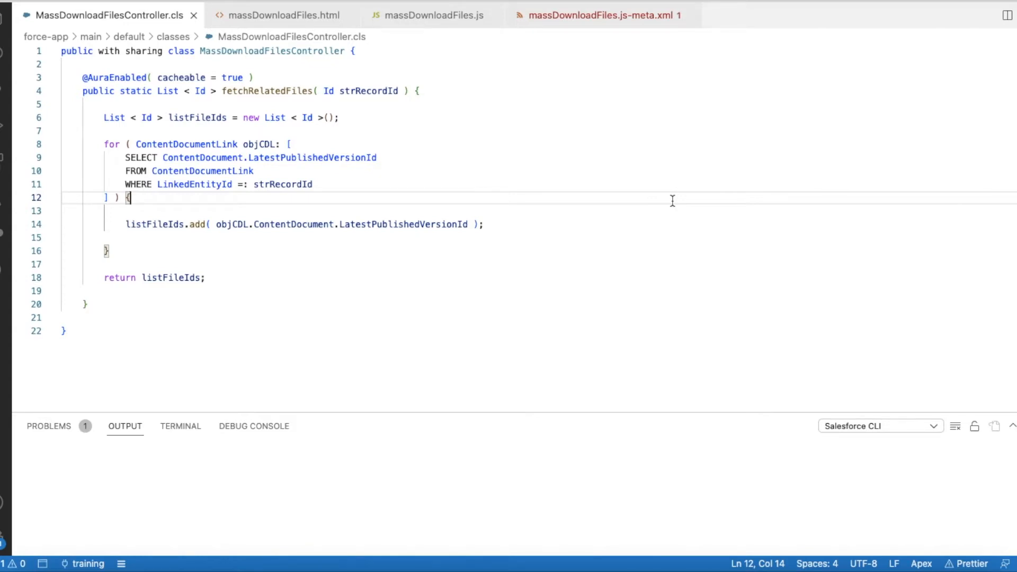
{"action": "mouse_move", "coordinate": [667, 257]}
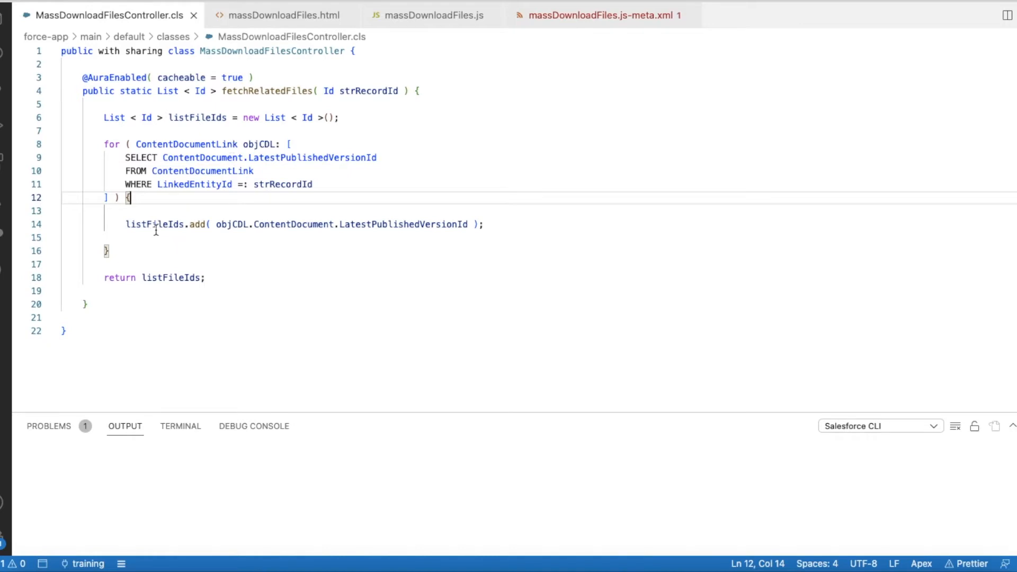
Highlight listFileIds and ContentDocumentLink in the Apex controller, then show massDownloadFiles.html's empty template
{"action": "double_click", "coordinate": [197, 118]}
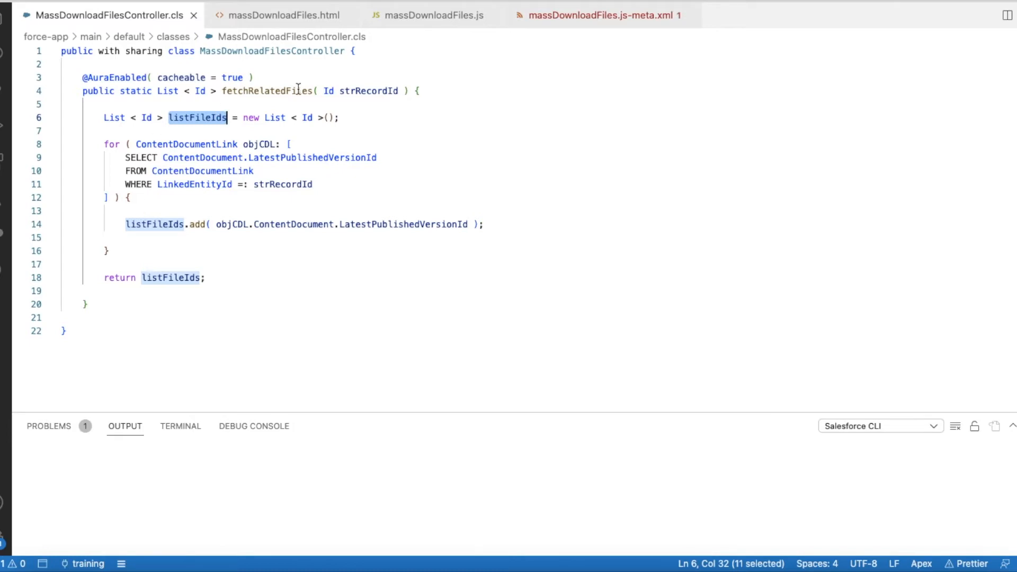
{"action": "mouse_move", "coordinate": [157, 143]}
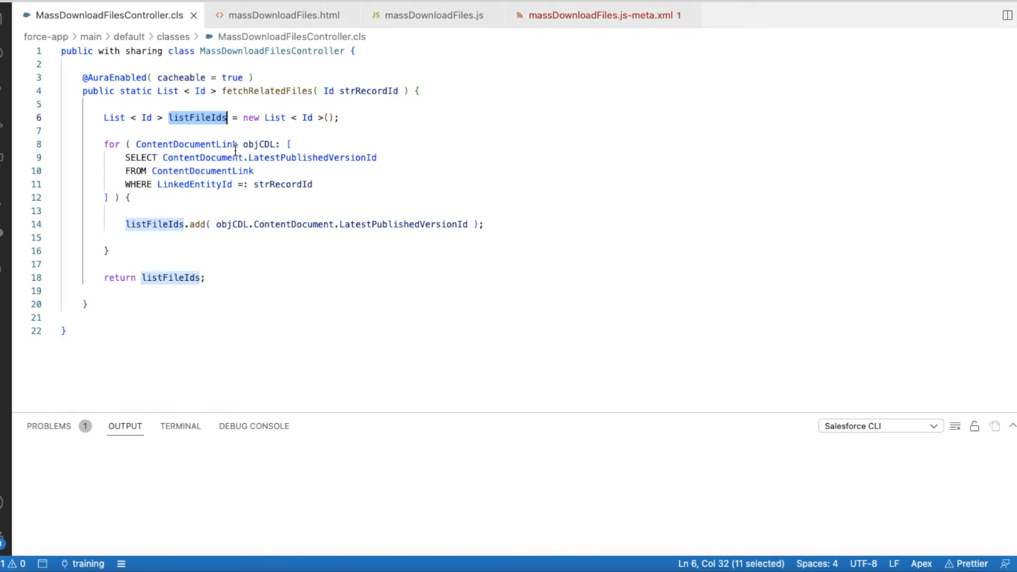
{"action": "double_click", "coordinate": [186, 145]}
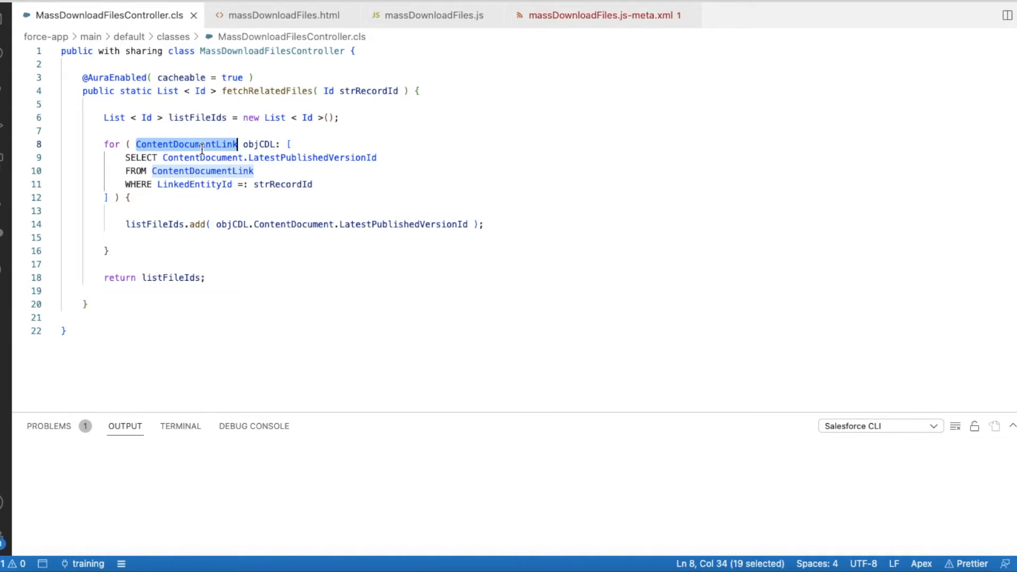
{"action": "mouse_move", "coordinate": [253, 144]}
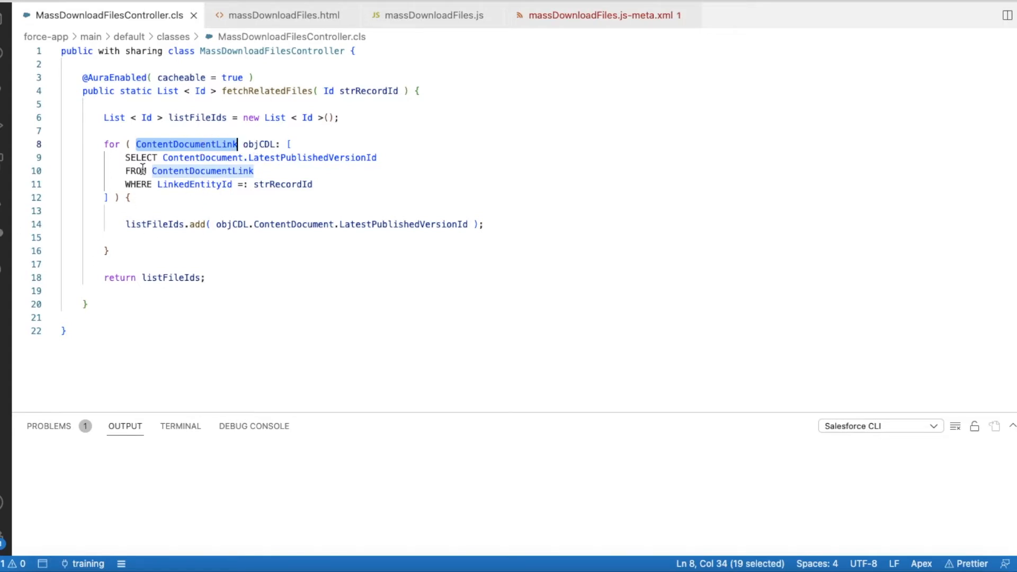
{"action": "mouse_move", "coordinate": [219, 184]}
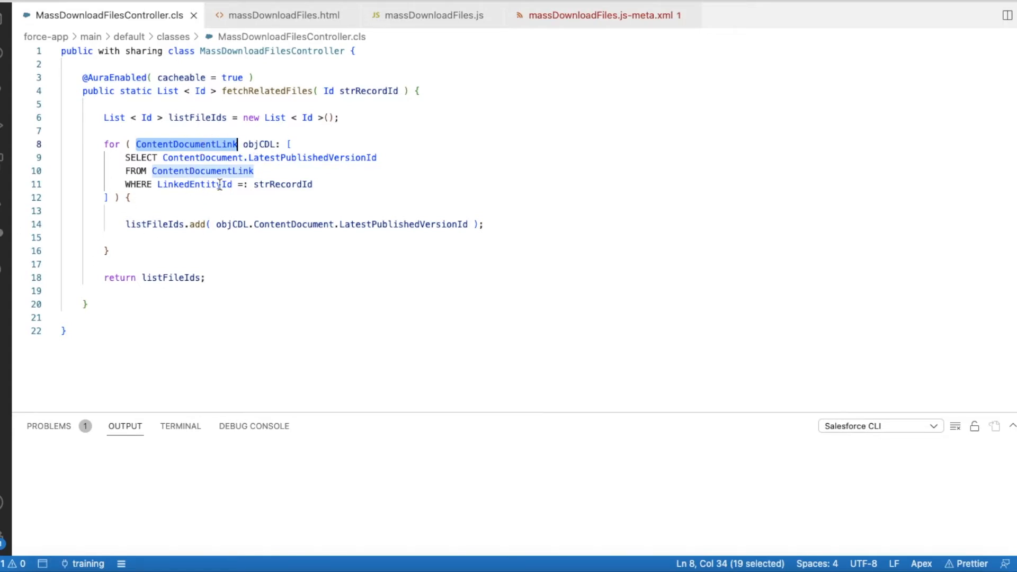
{"action": "mouse_move", "coordinate": [282, 15]}
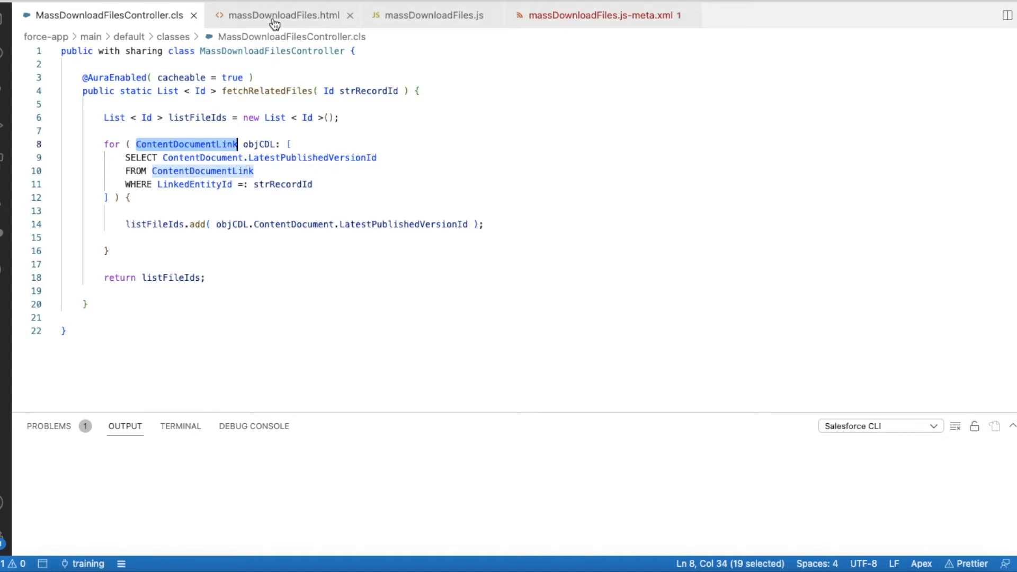
{"action": "mouse_move", "coordinate": [285, 15]}
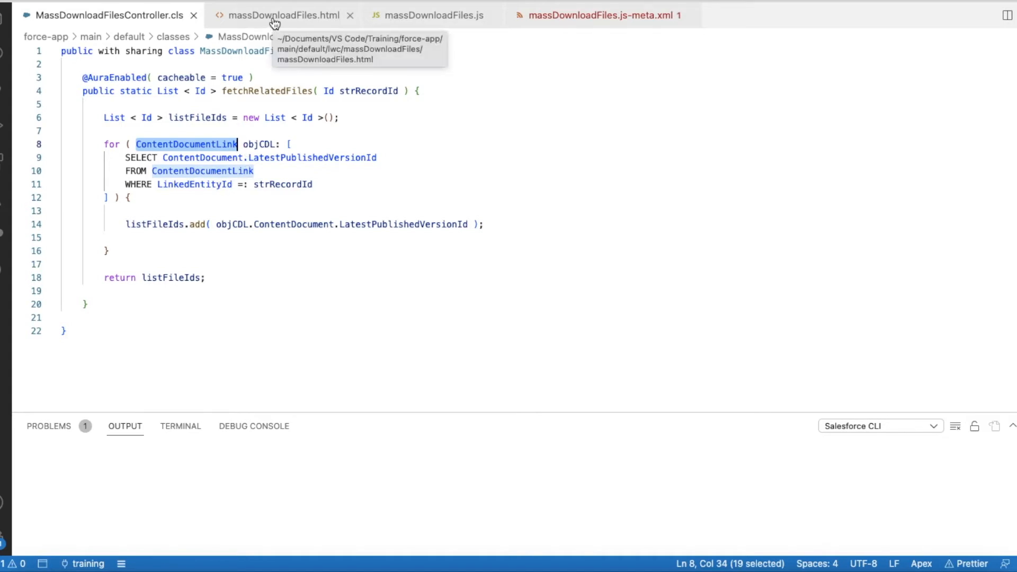
{"action": "left_click", "coordinate": [284, 15]}
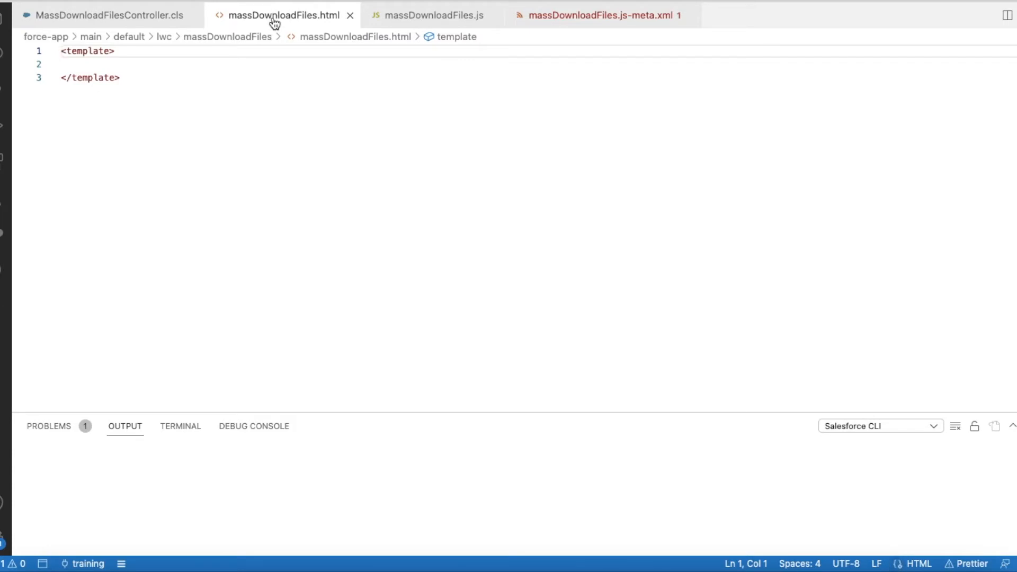
{"action": "mouse_move", "coordinate": [54, 55]}
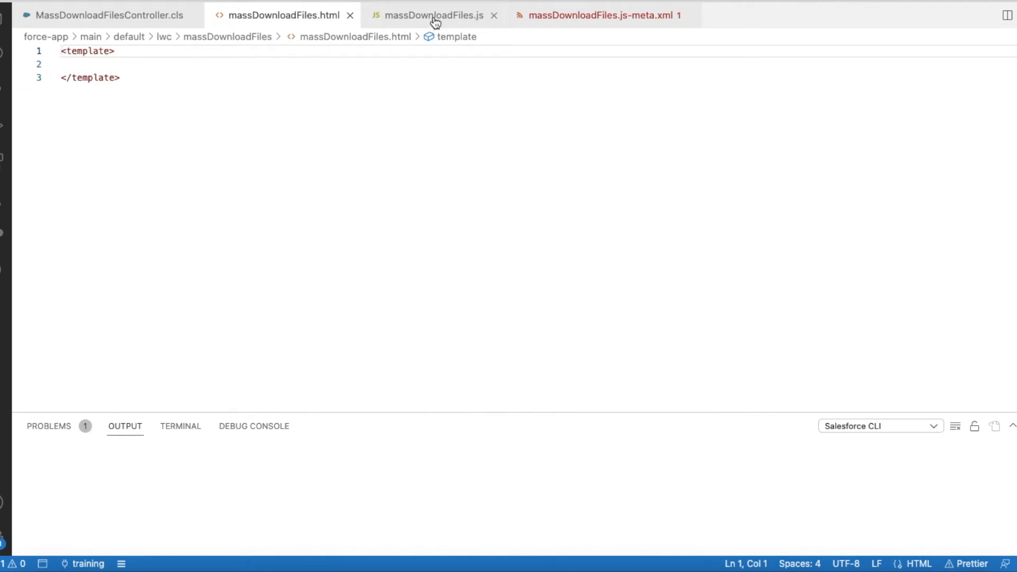
In massDownloadFiles.js, highlight the fetchRelatedFiles call and the recordId it receives
{"action": "left_click", "coordinate": [432, 15]}
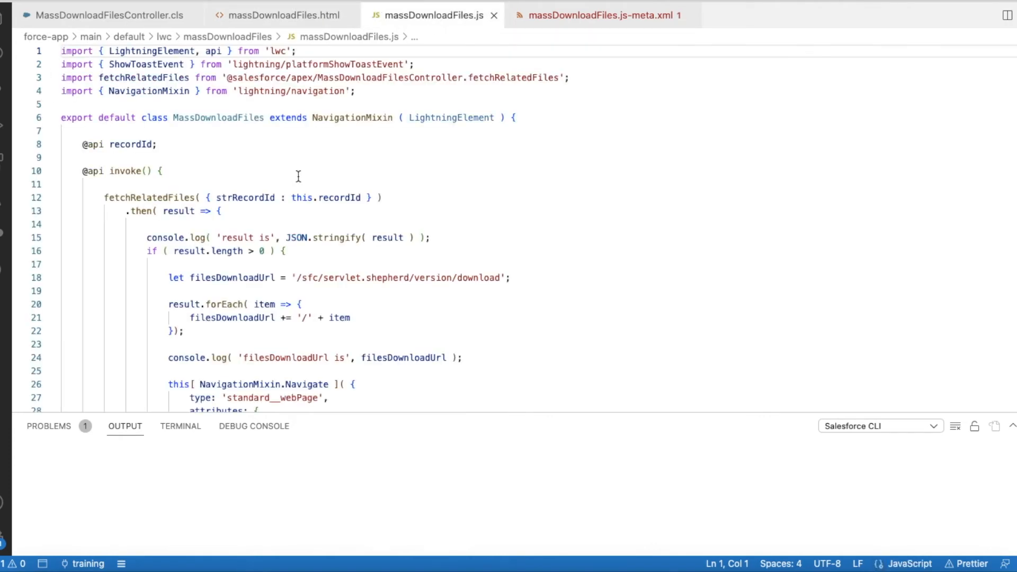
{"action": "mouse_move", "coordinate": [344, 197]}
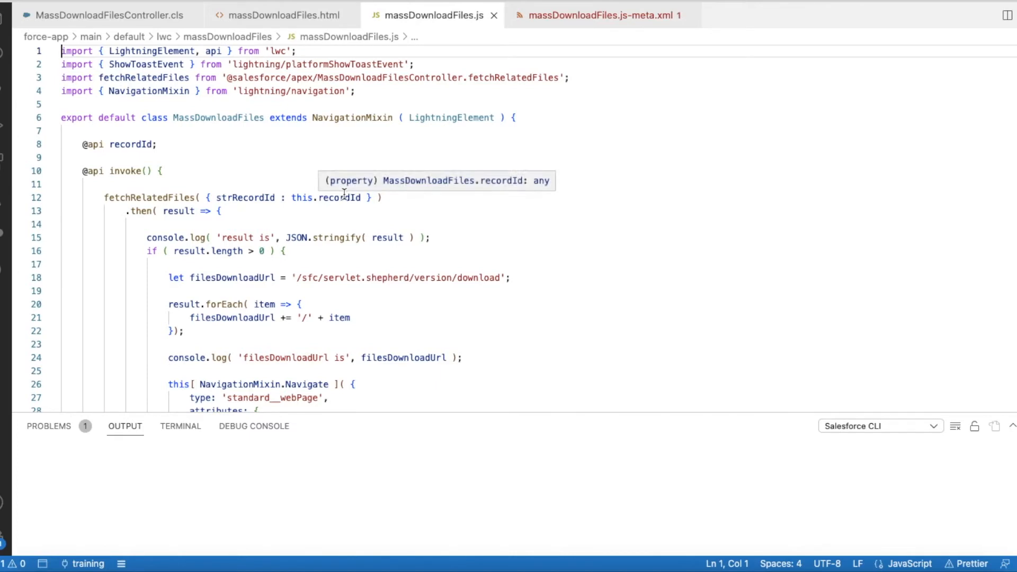
{"action": "mouse_move", "coordinate": [216, 166]}
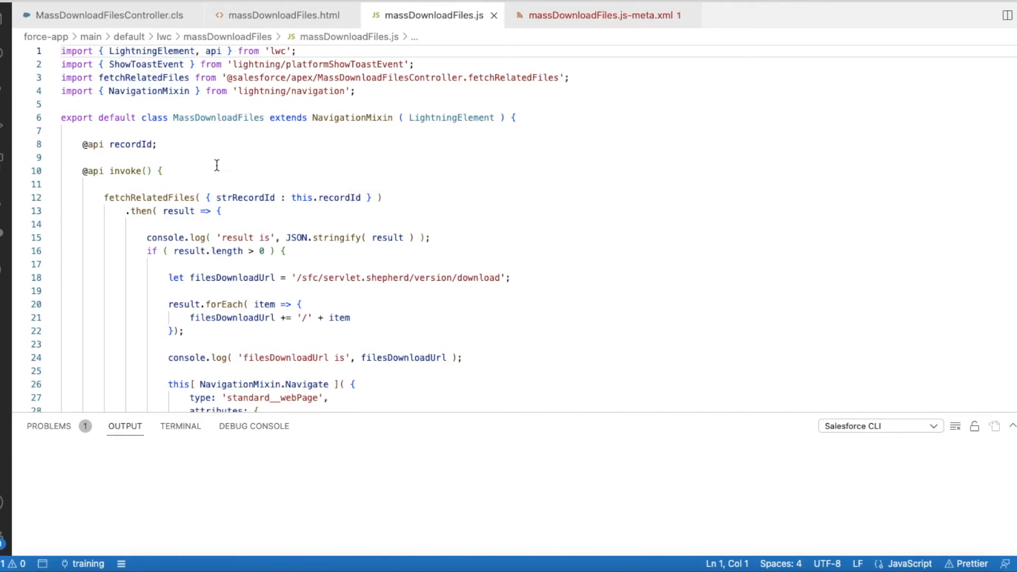
{"action": "scroll", "scroll_direction": "down", "scroll_amount": 3}
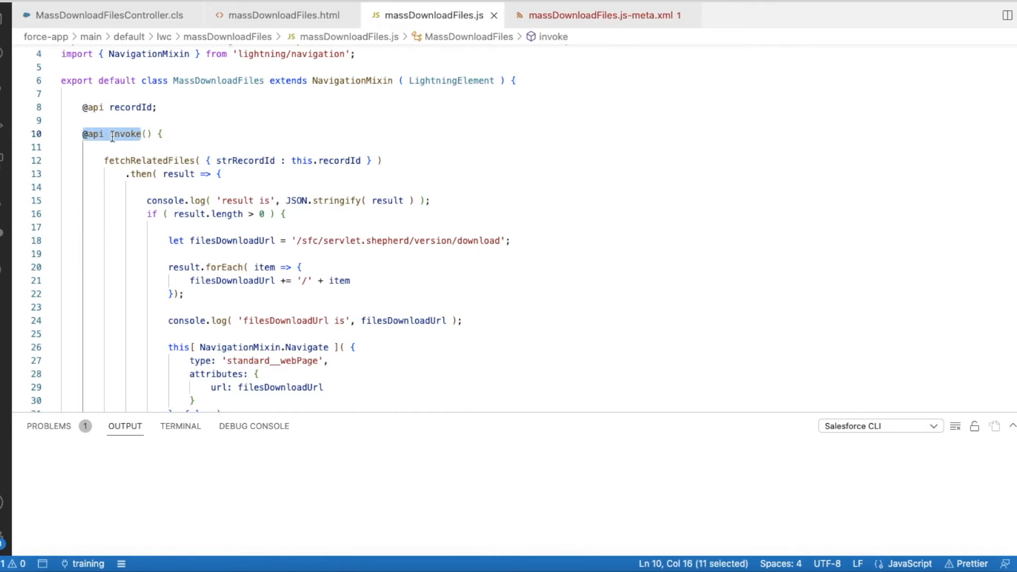
{"action": "mouse_move", "coordinate": [128, 134]}
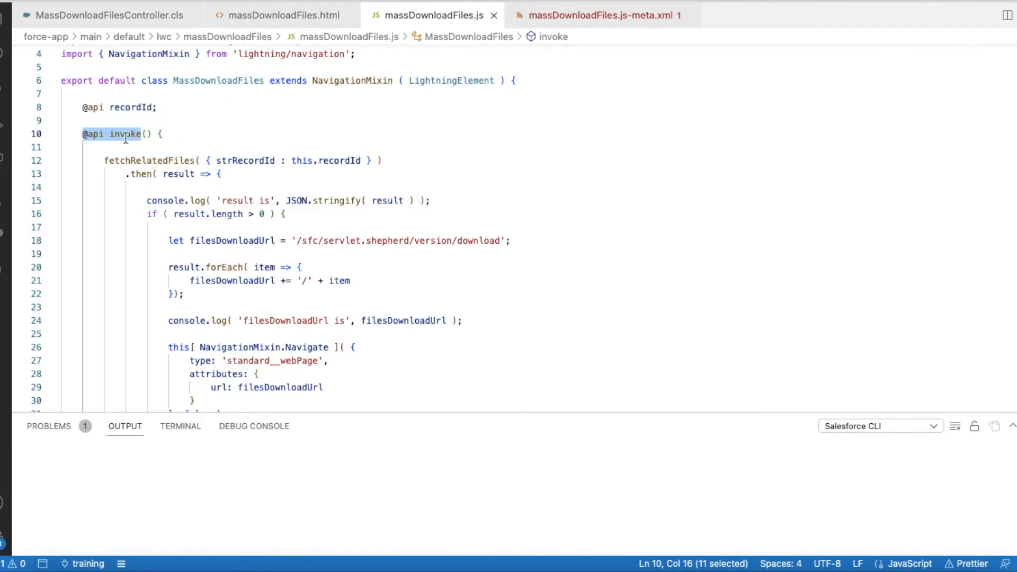
{"action": "double_click", "coordinate": [126, 134]}
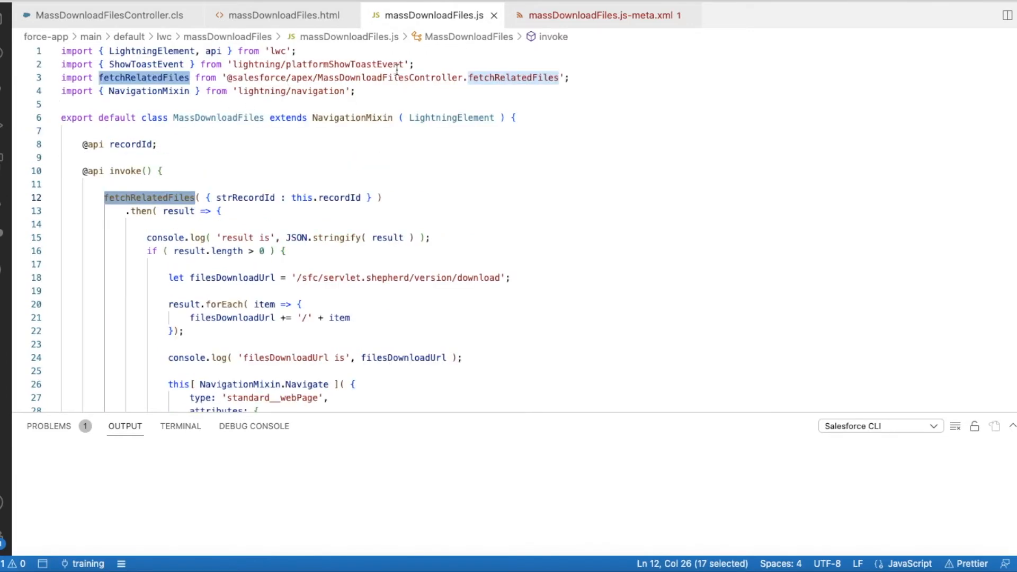
{"action": "mouse_move", "coordinate": [506, 78]}
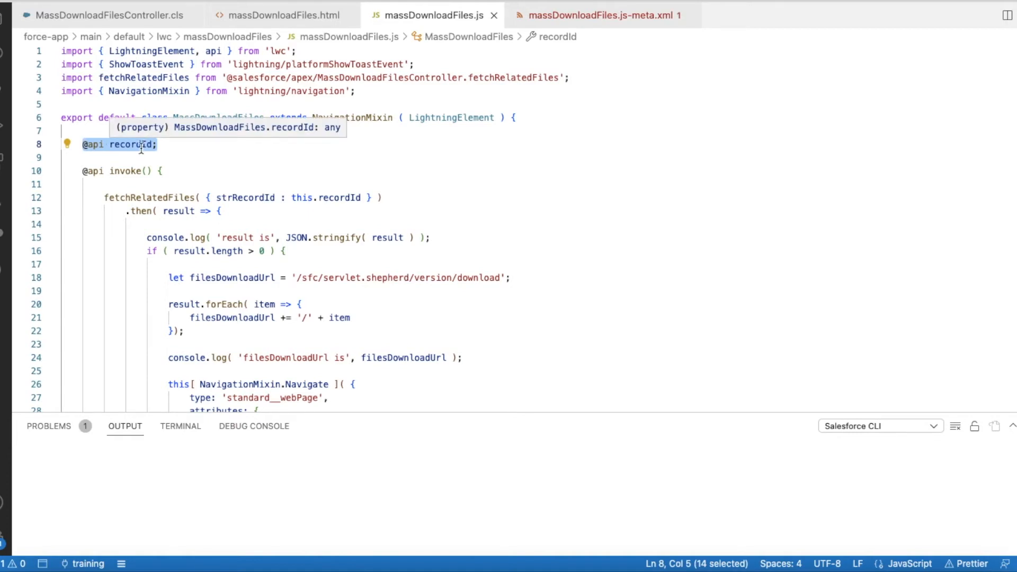
{"action": "double_click", "coordinate": [129, 144]}
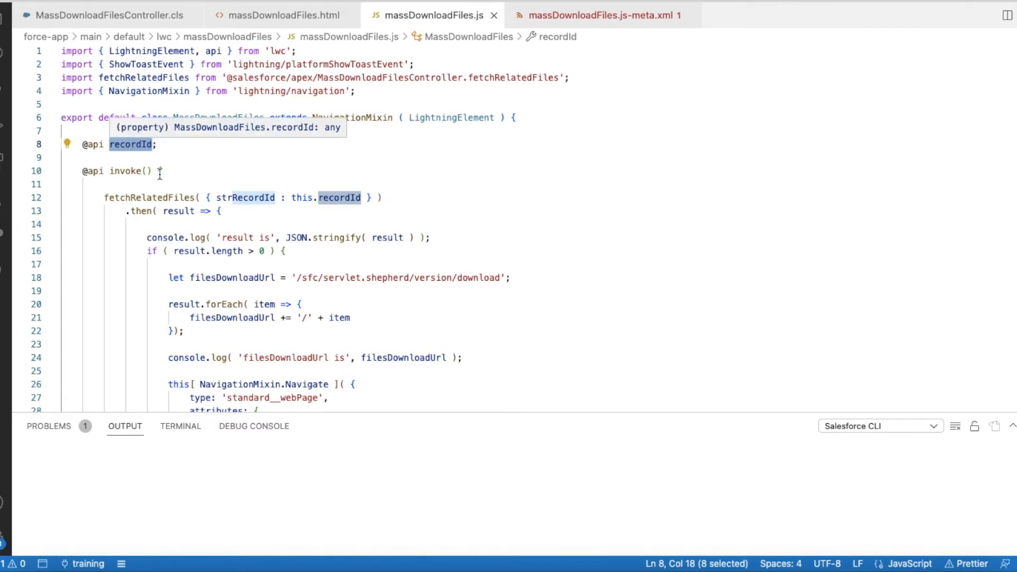
Highlight result and the download URL string built in the forEach loop
{"action": "scroll", "scroll_direction": "down", "scroll_amount": 3}
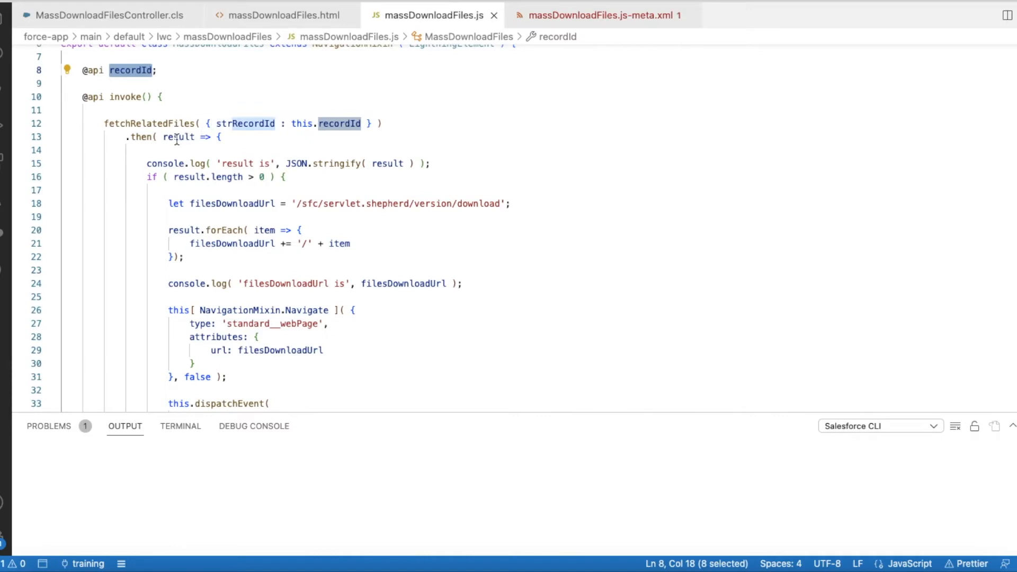
{"action": "double_click", "coordinate": [178, 137]}
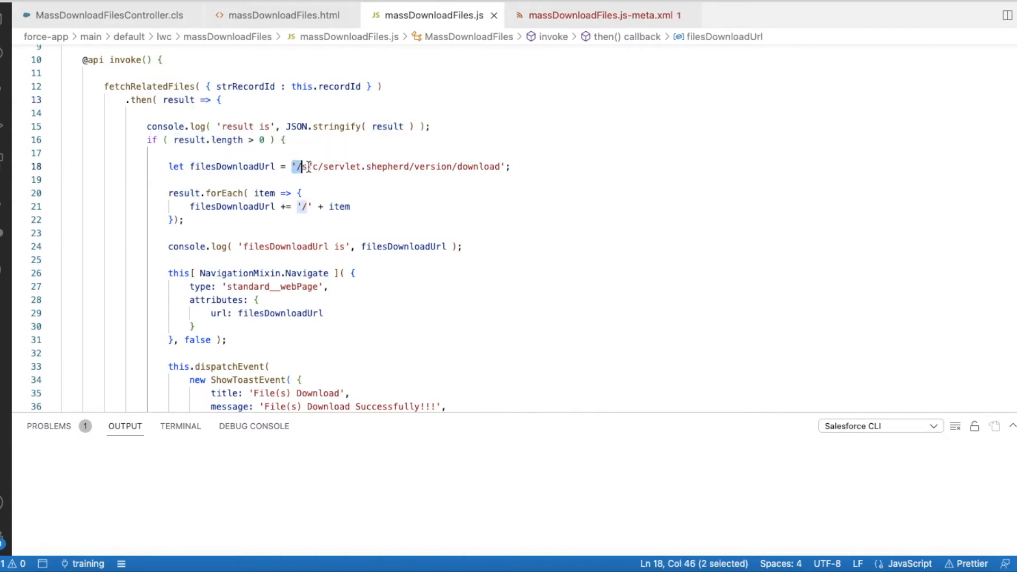
{"action": "left_click_drag", "start_coordinate": [299, 166], "coordinate": [502, 167]}
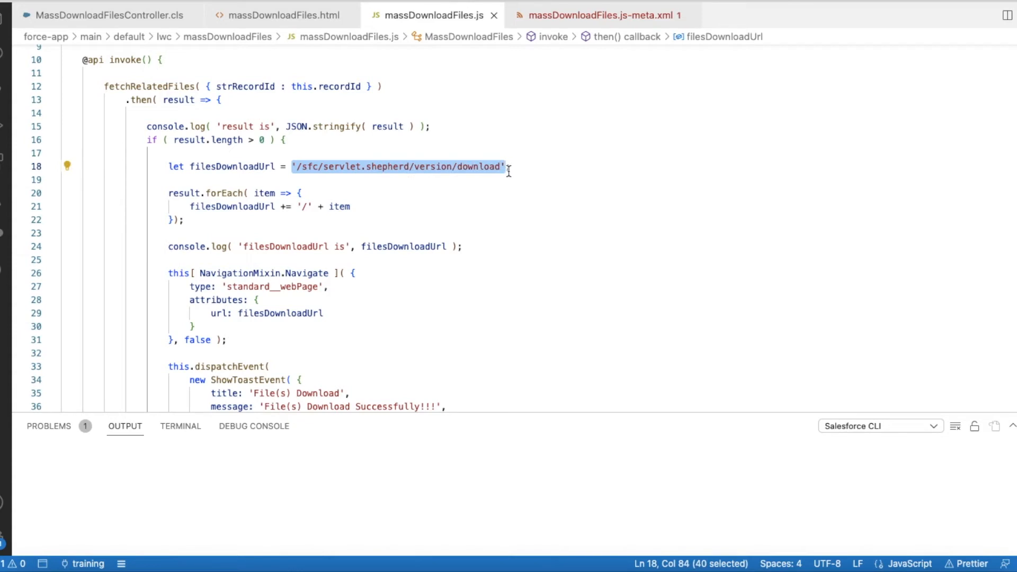
{"action": "scroll", "scroll_direction": "down", "scroll_amount": 3}
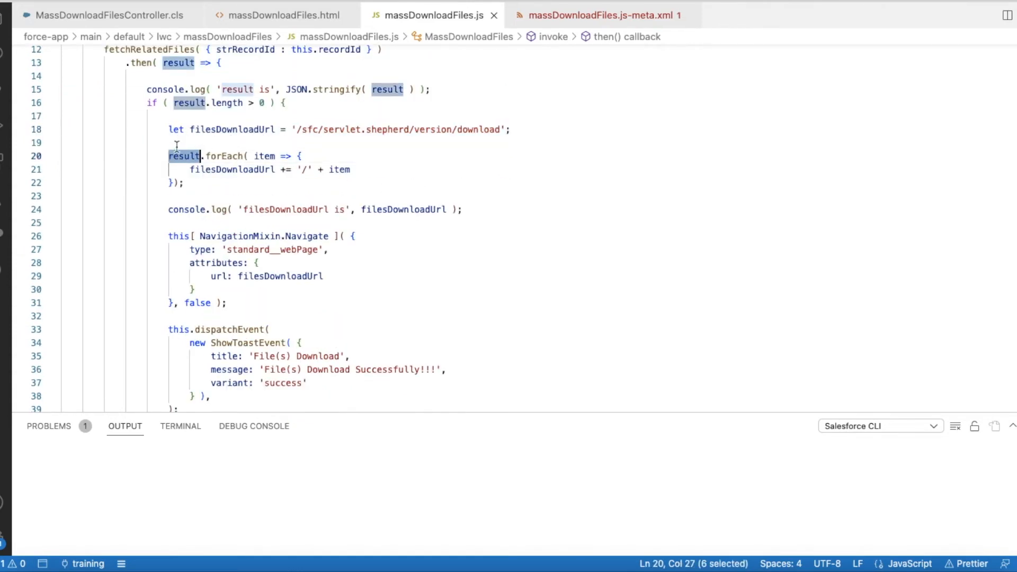
{"action": "mouse_move", "coordinate": [184, 156]}
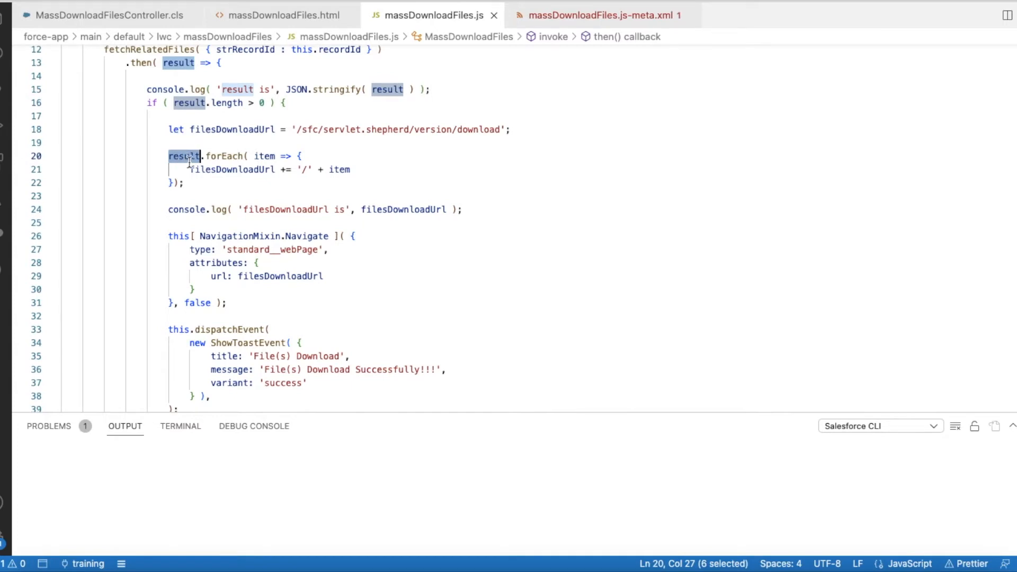
{"action": "mouse_move", "coordinate": [232, 167]}
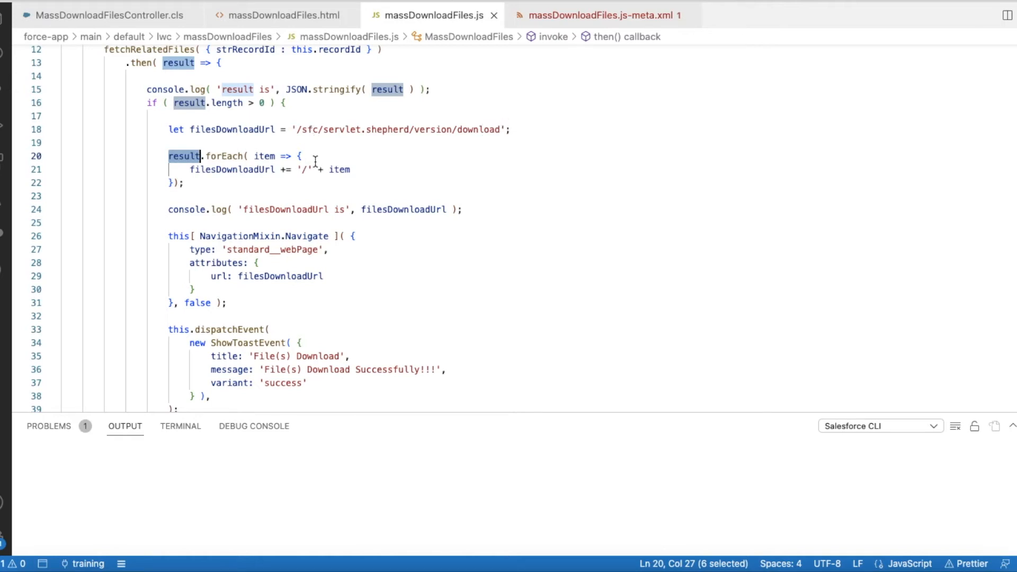
{"action": "mouse_move", "coordinate": [336, 169]}
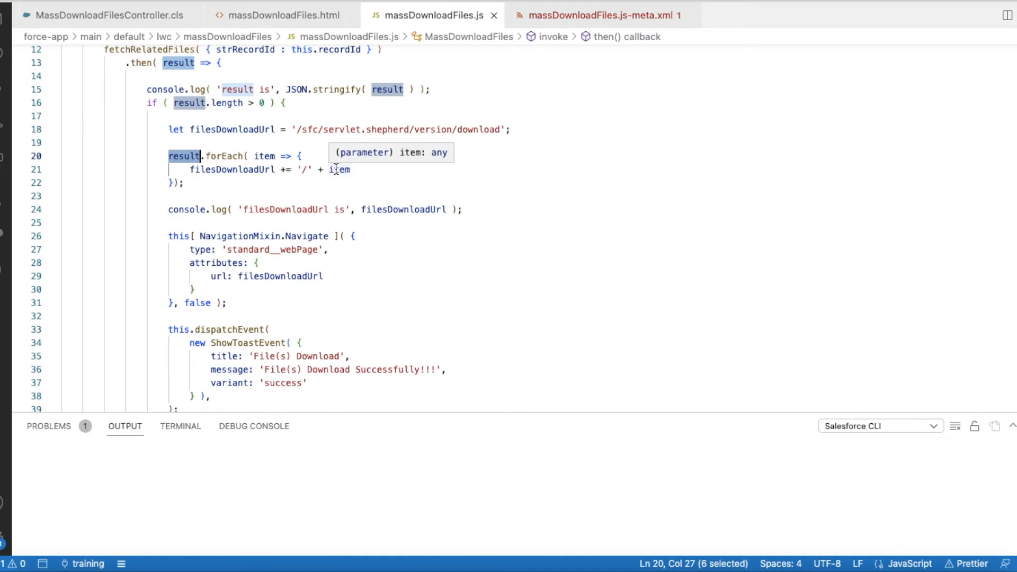
{"action": "mouse_move", "coordinate": [308, 125]}
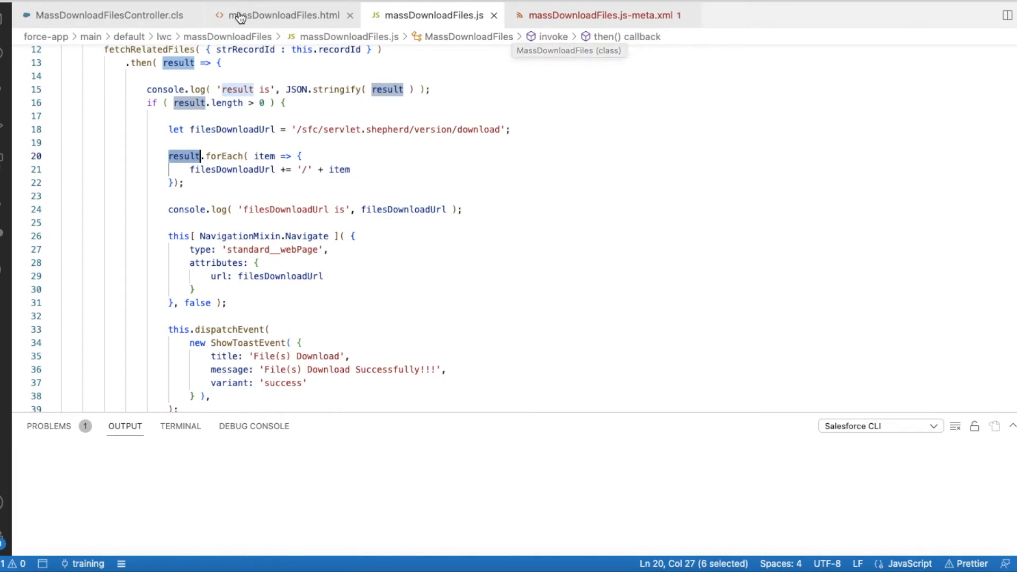
{"action": "left_click", "coordinate": [97, 15]}
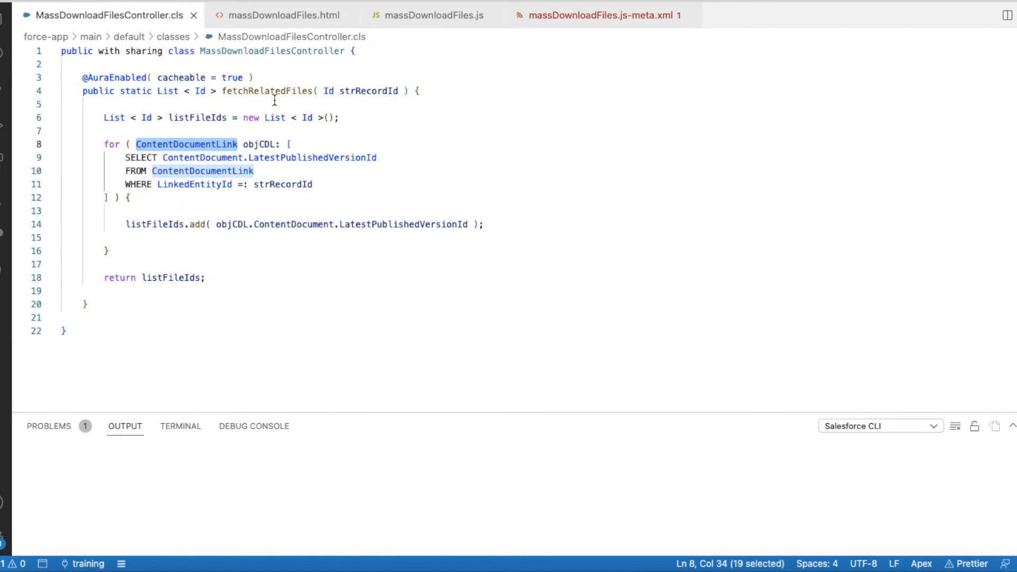
{"action": "mouse_move", "coordinate": [375, 158]}
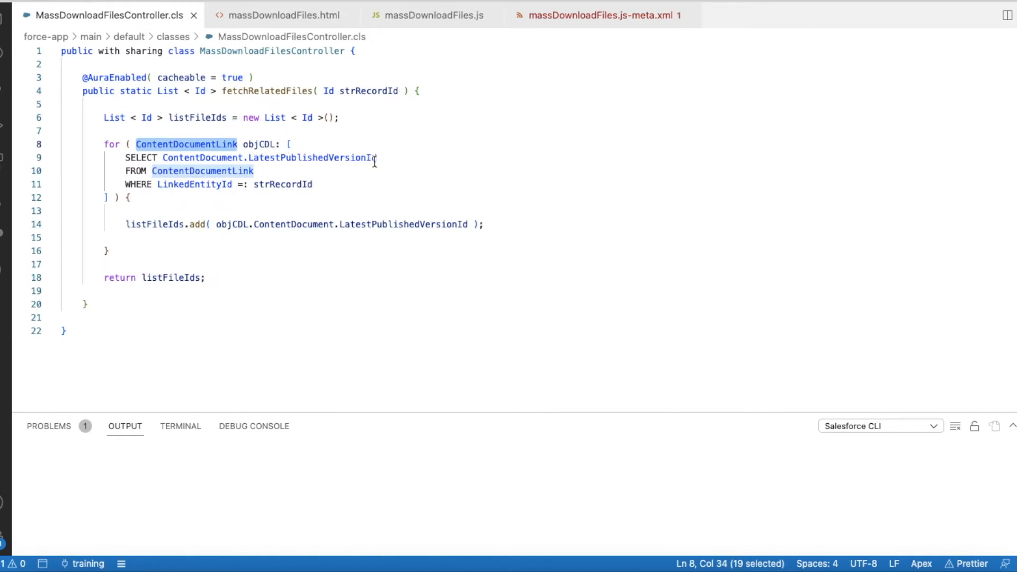
{"action": "mouse_move", "coordinate": [414, 56]}
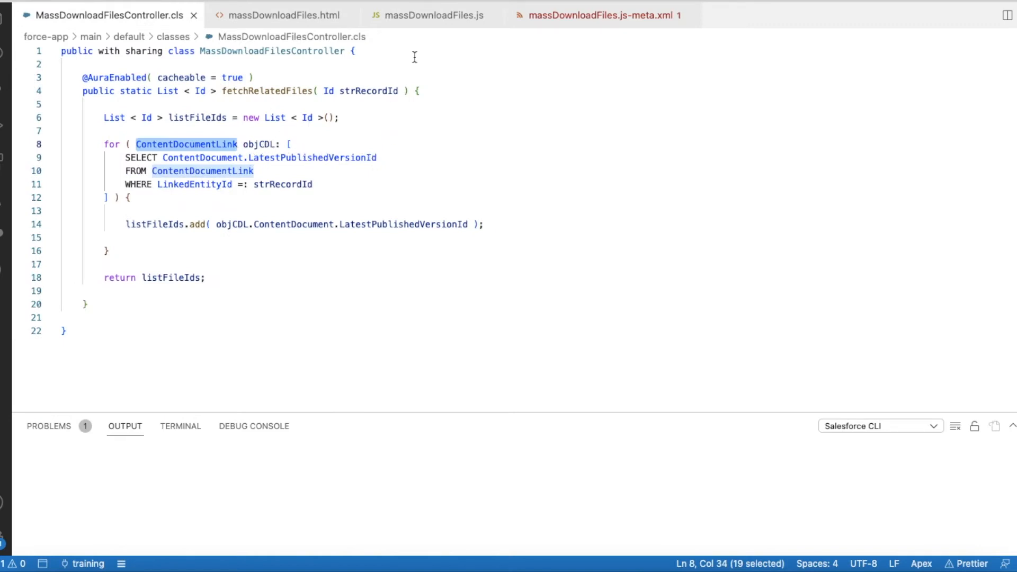
{"action": "mouse_move", "coordinate": [432, 123]}
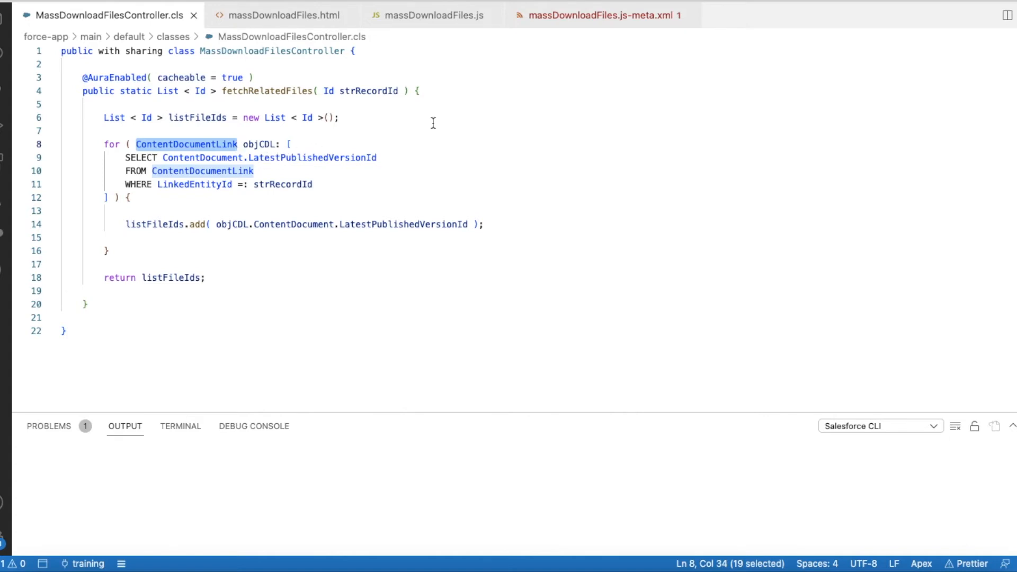
{"action": "left_click", "coordinate": [431, 15]}
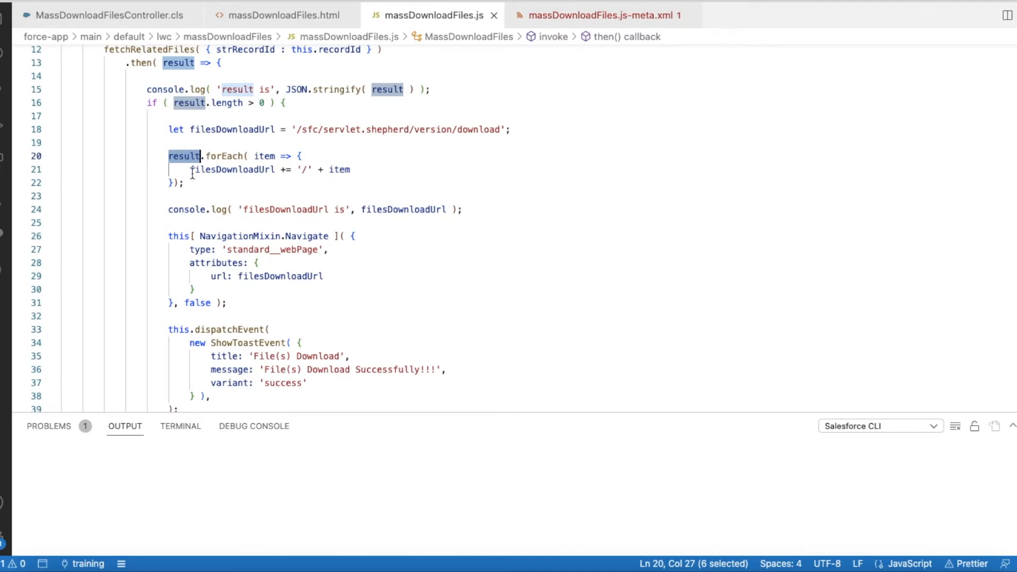
Highlight filesDownloadUrl and the NavigationMixin.Navigate call with its attributes and url value
{"action": "double_click", "coordinate": [230, 169]}
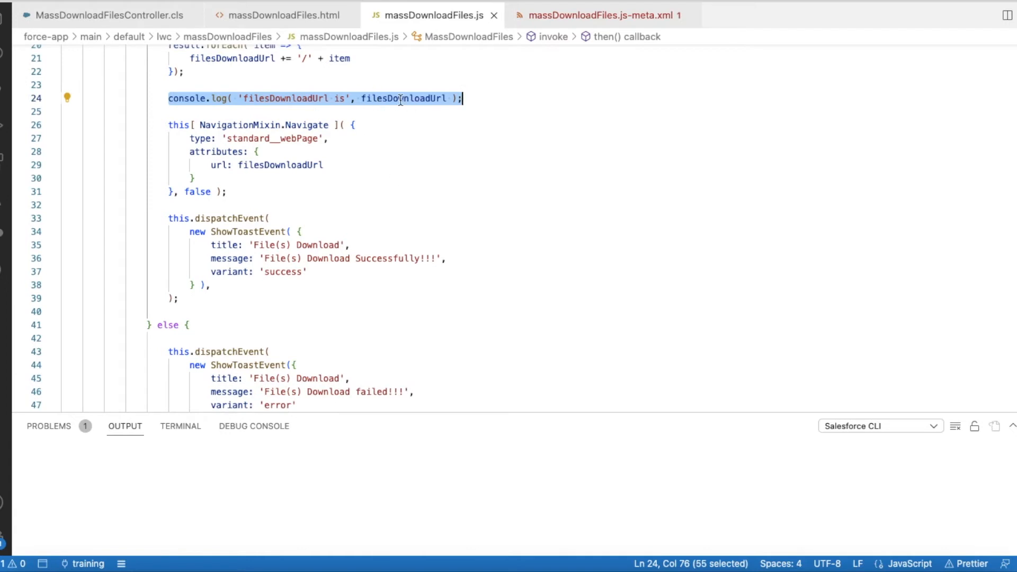
{"action": "mouse_move", "coordinate": [398, 98]}
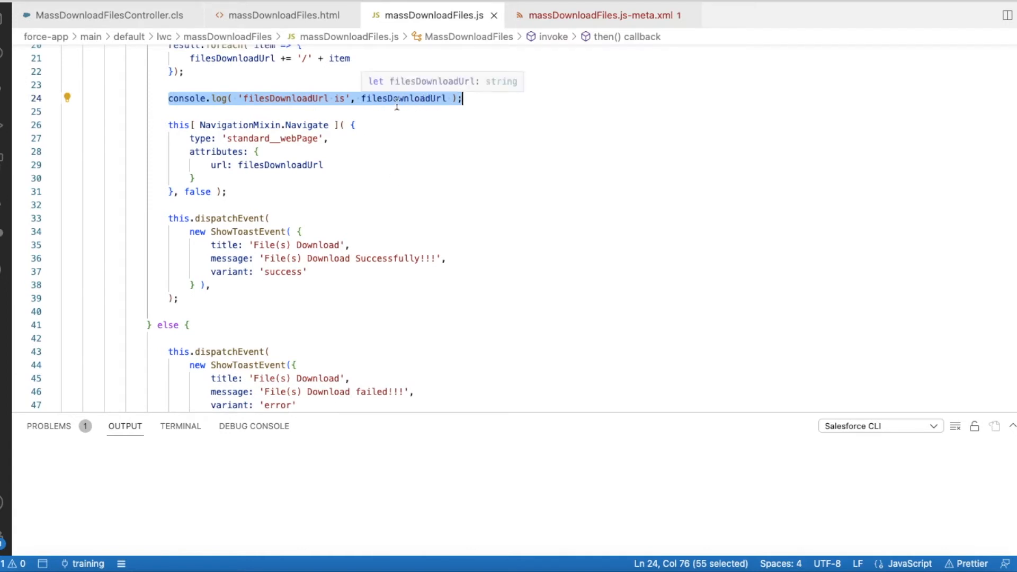
{"action": "mouse_move", "coordinate": [201, 169]}
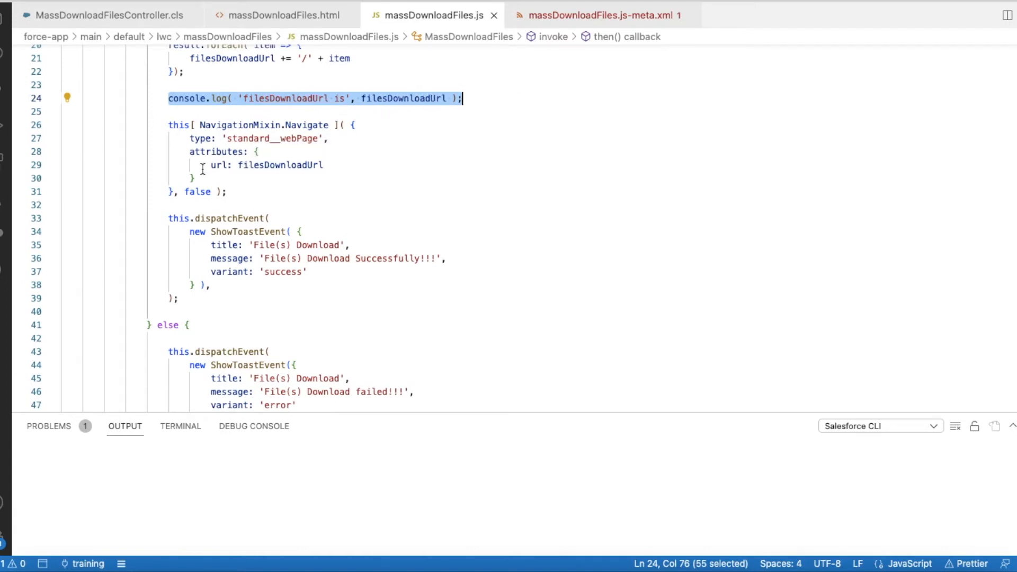
{"action": "double_click", "coordinate": [226, 125]}
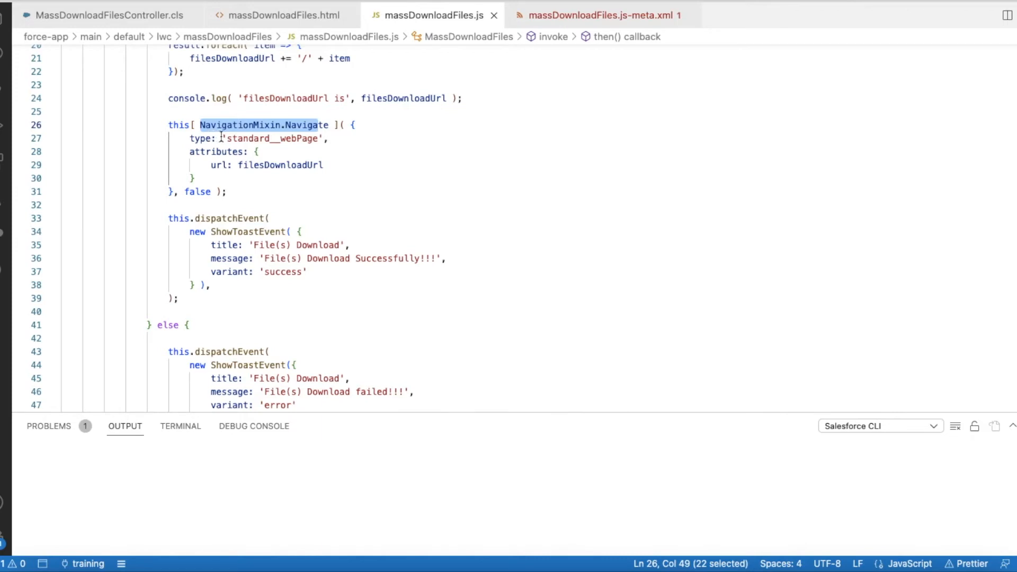
{"action": "double_click", "coordinate": [248, 138]}
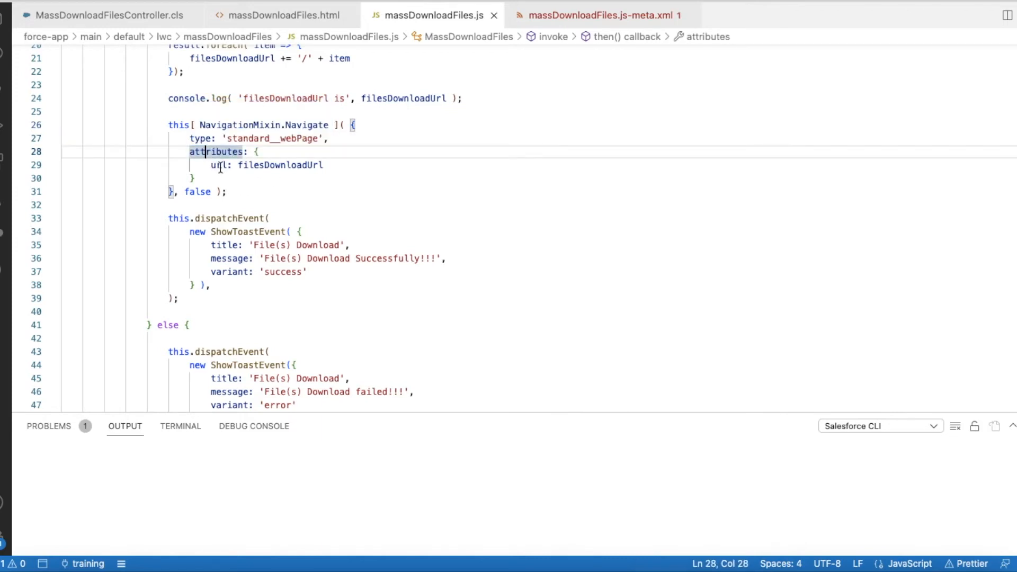
{"action": "double_click", "coordinate": [218, 166]}
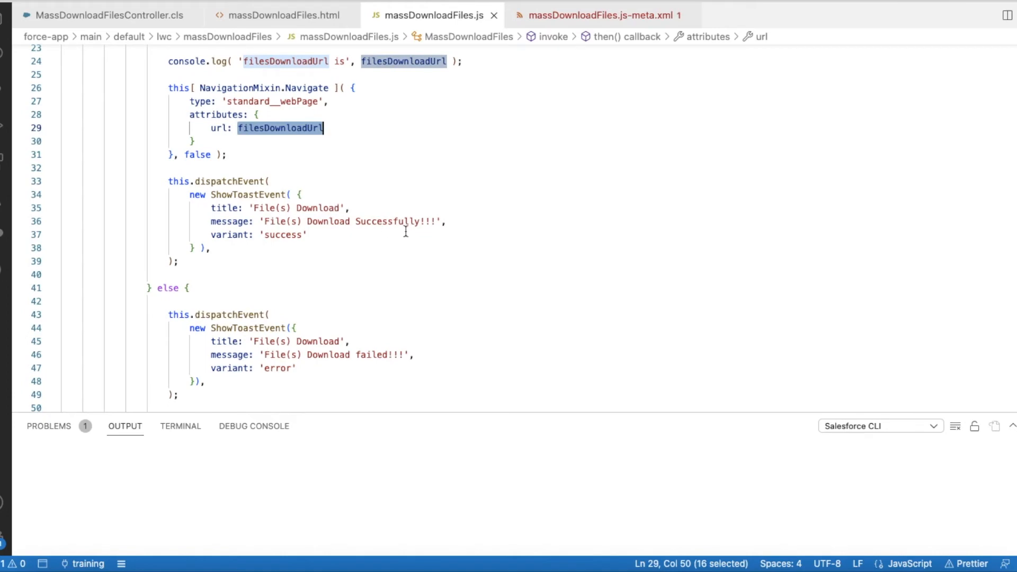
Review the toast code down to the 'System Error Occurred' message and show massDownloadFiles.js-meta.xml
{"action": "scroll", "scroll_direction": "down", "scroll_amount": 3}
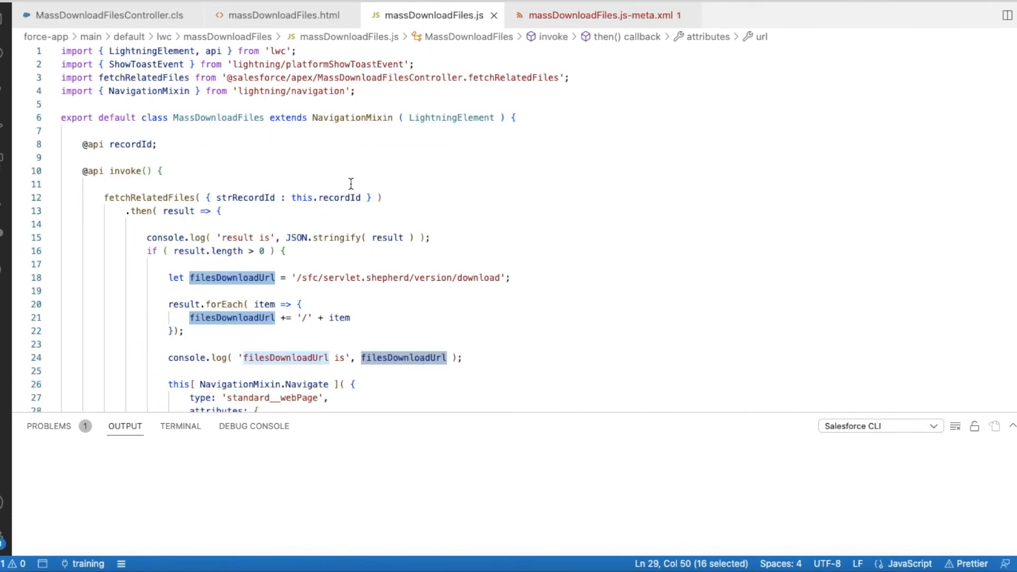
{"action": "scroll", "scroll_direction": "down", "scroll_amount": 3}
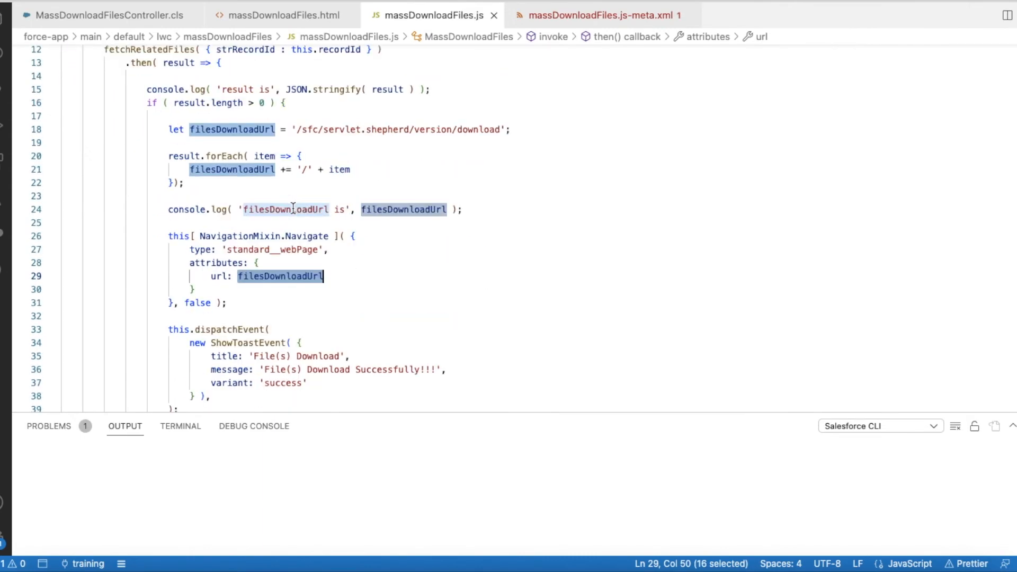
{"action": "scroll", "scroll_direction": "down", "scroll_amount": 3}
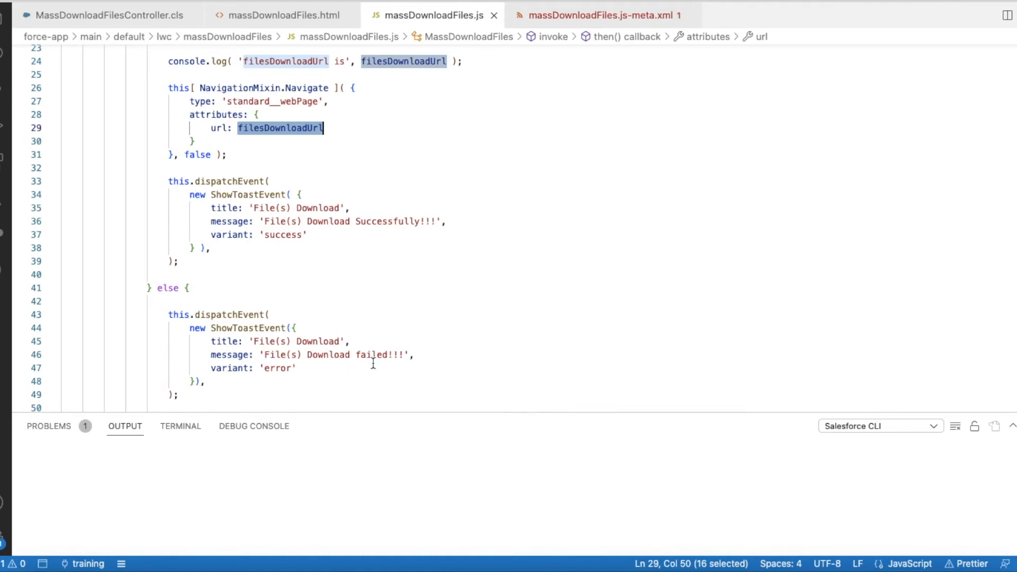
{"action": "scroll", "scroll_direction": "down", "scroll_amount": 3}
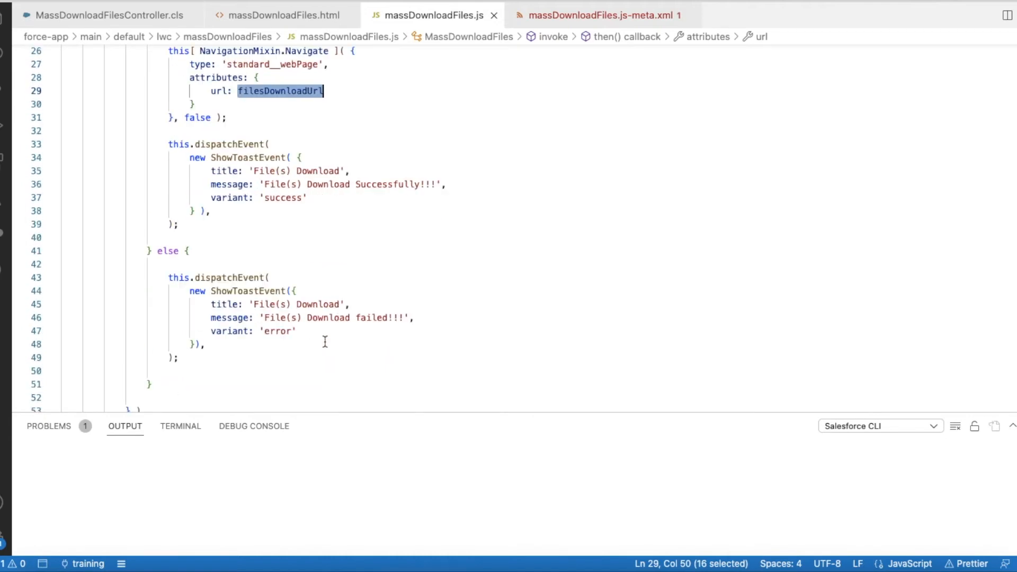
{"action": "scroll", "scroll_direction": "down", "scroll_amount": 3}
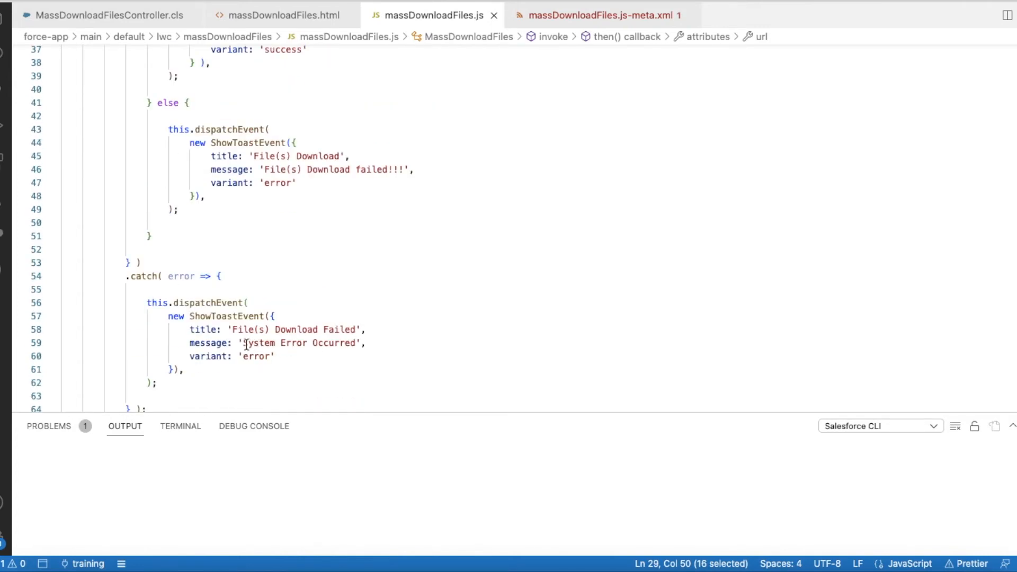
{"action": "double_click", "coordinate": [302, 342]}
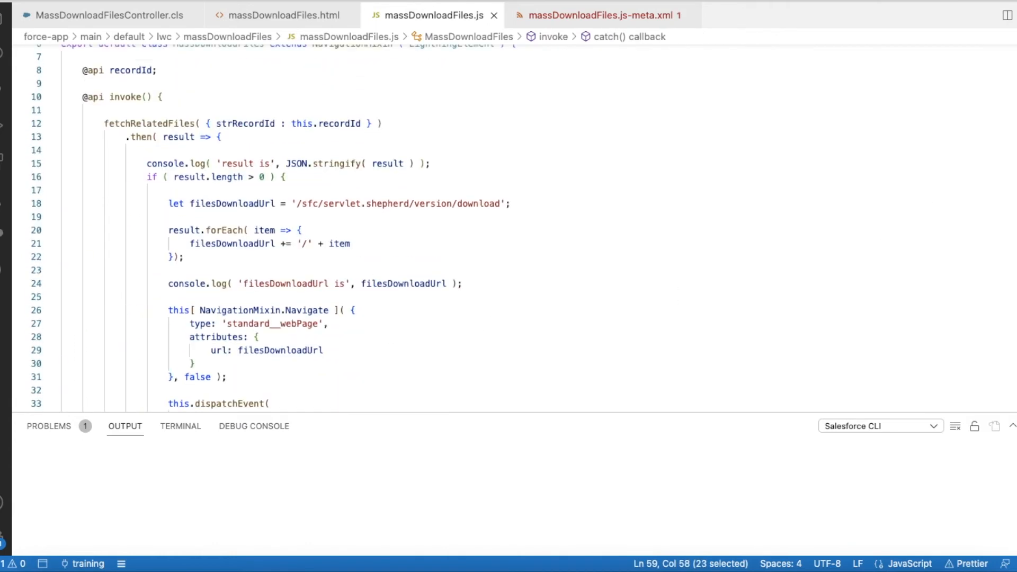
{"action": "left_click", "coordinate": [597, 15]}
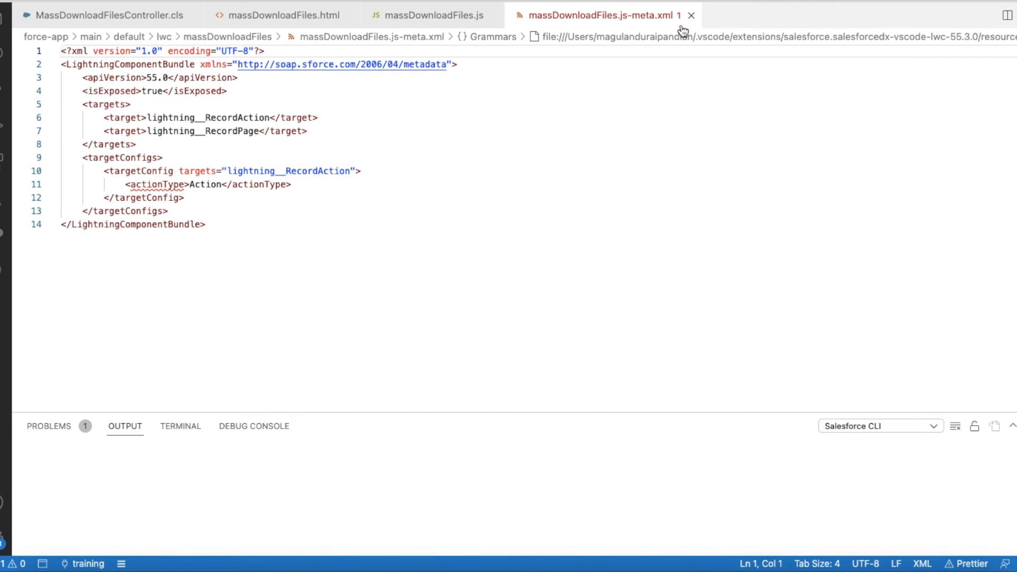
{"action": "mouse_move", "coordinate": [288, 162]}
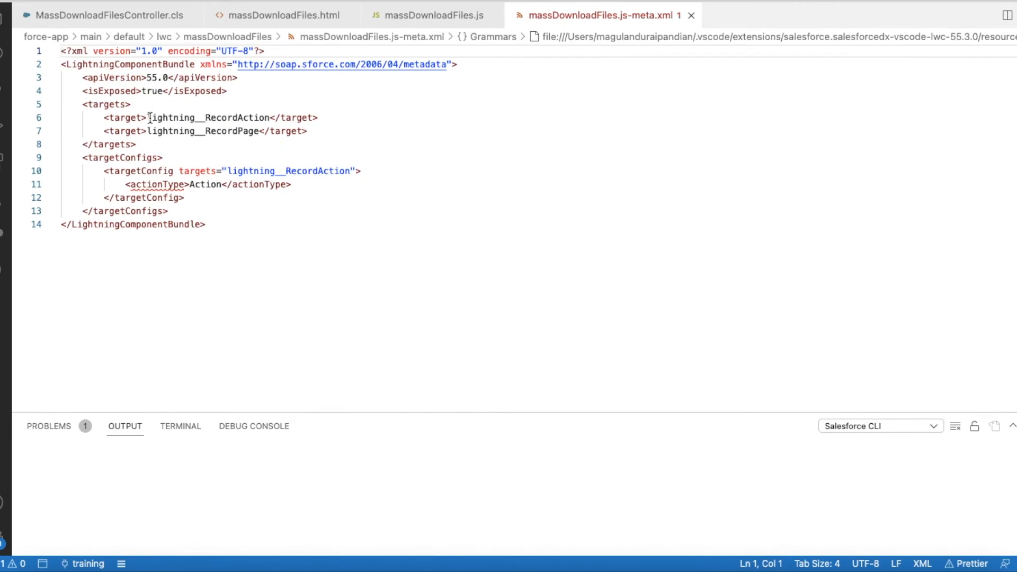
Highlight the lightning__RecordAction and lightning__RecordPage targets in the metadata, comparing with the JavaScript file
{"action": "double_click", "coordinate": [208, 118]}
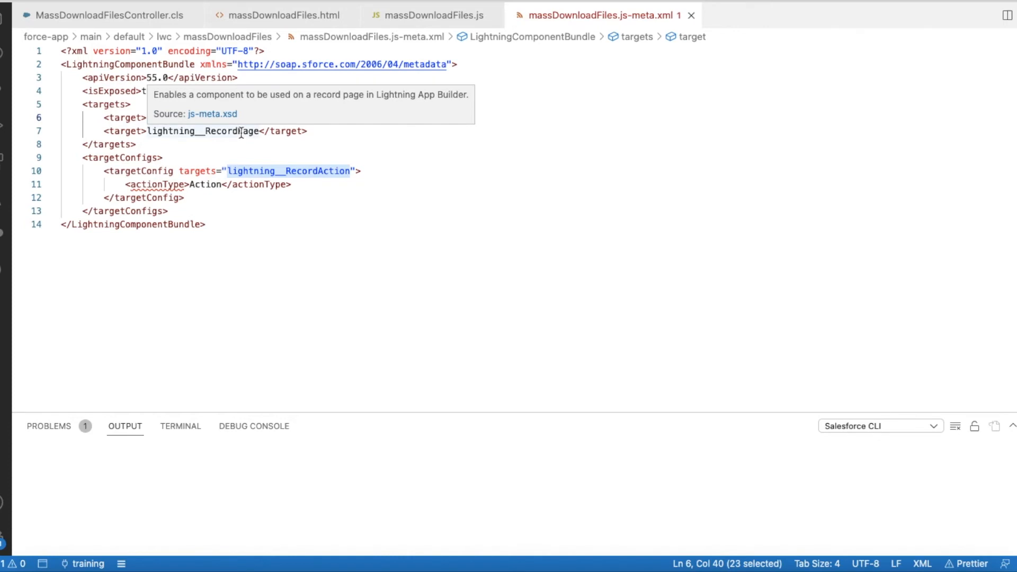
{"action": "left_click", "coordinate": [428, 15]}
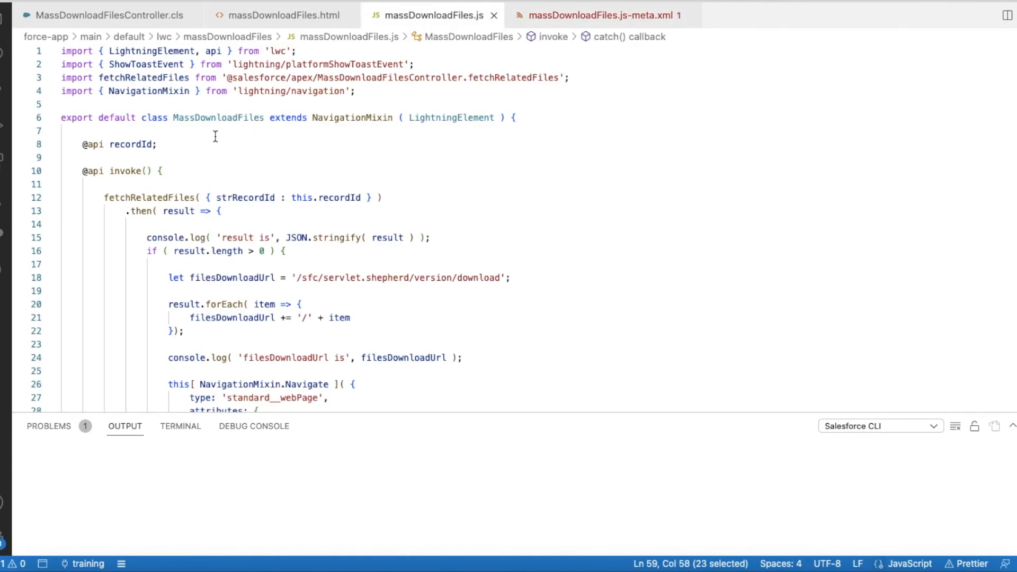
{"action": "left_click", "coordinate": [602, 15]}
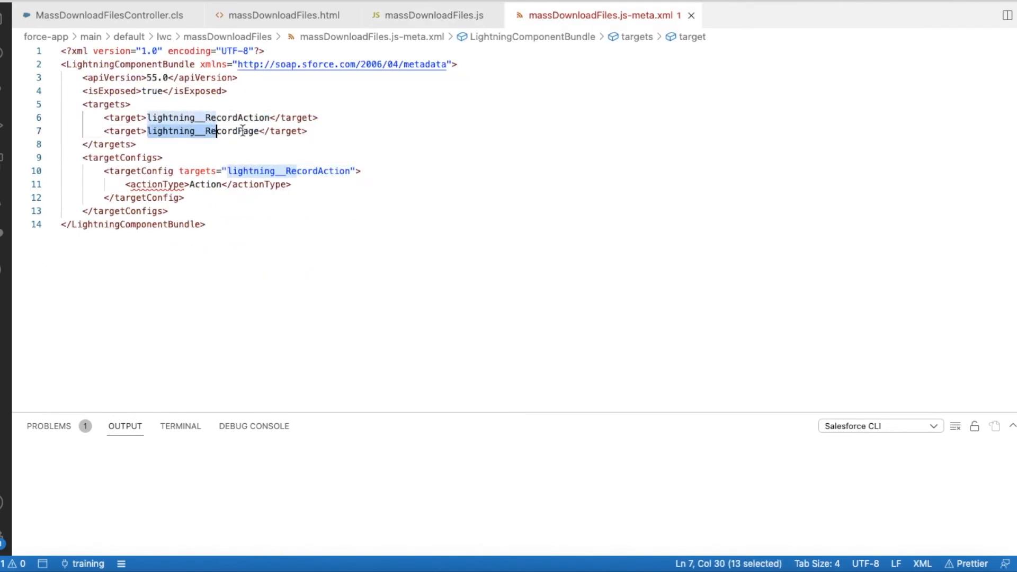
{"action": "double_click", "coordinate": [201, 130]}
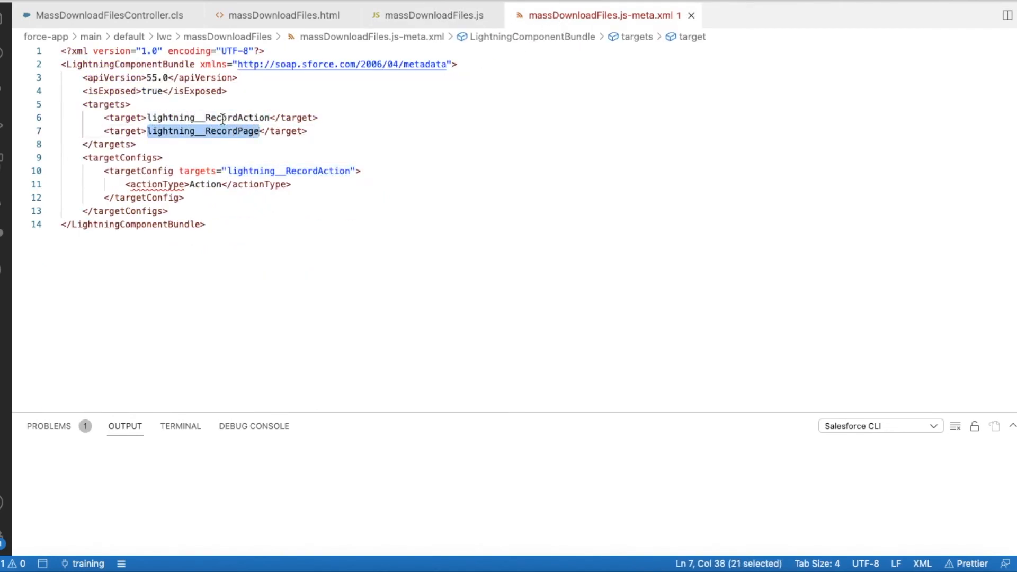
{"action": "double_click", "coordinate": [208, 118]}
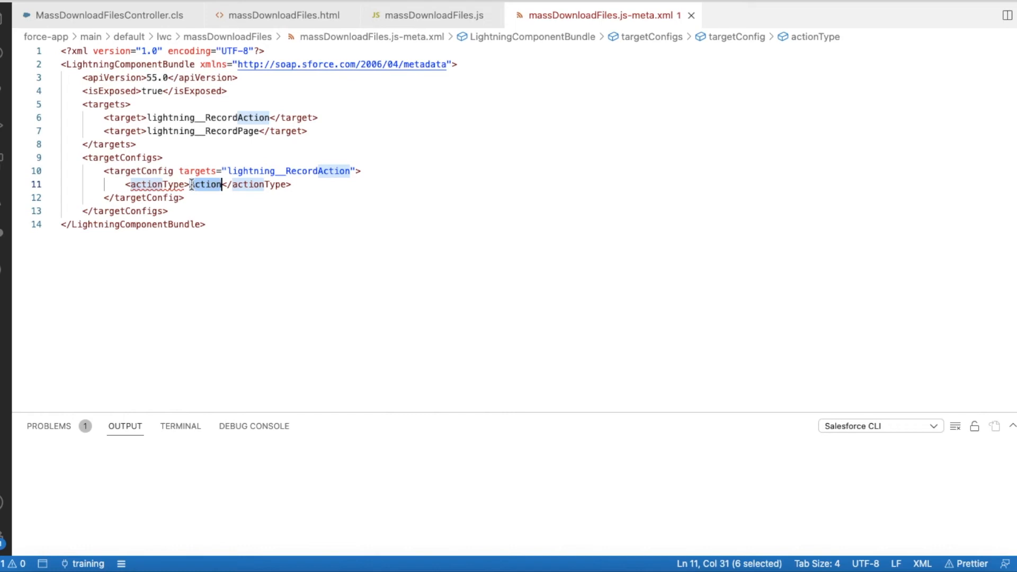
{"action": "type", "text": "A"}
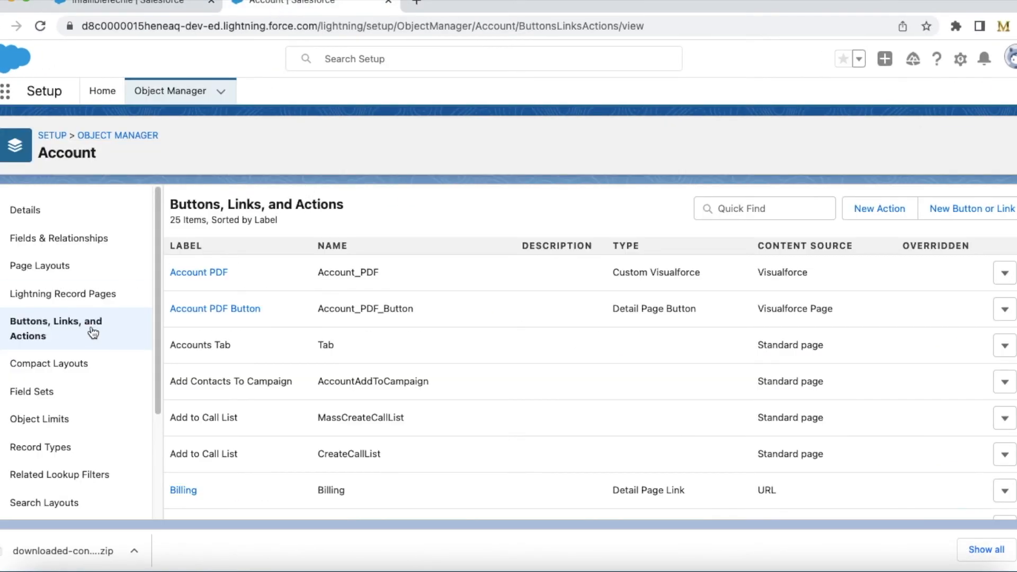
Open the Download Files action's detail page from the Account's Buttons, Links, and Actions list
{"action": "scroll", "scroll_direction": "down", "scroll_amount": 3}
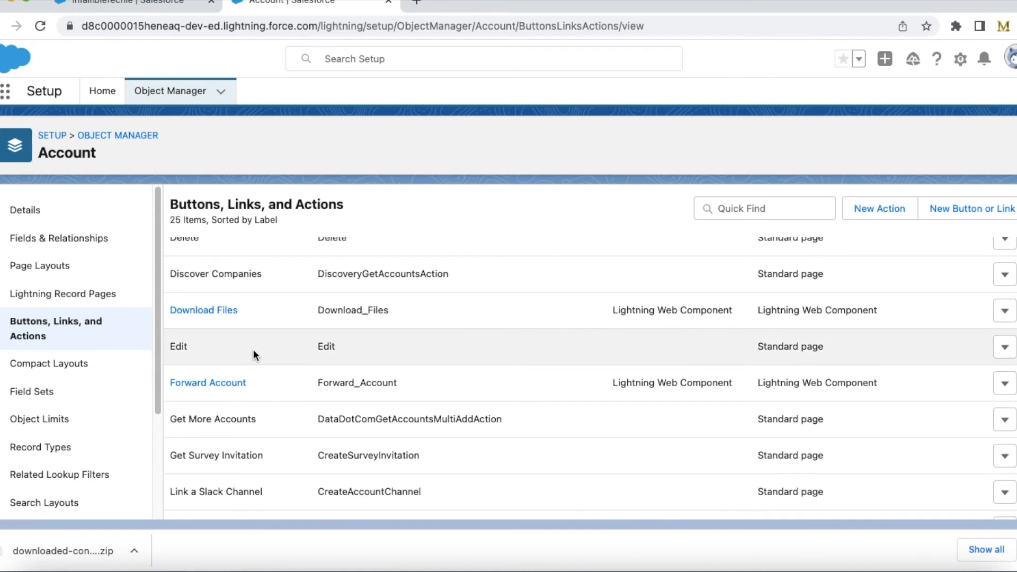
{"action": "left_click", "coordinate": [204, 311]}
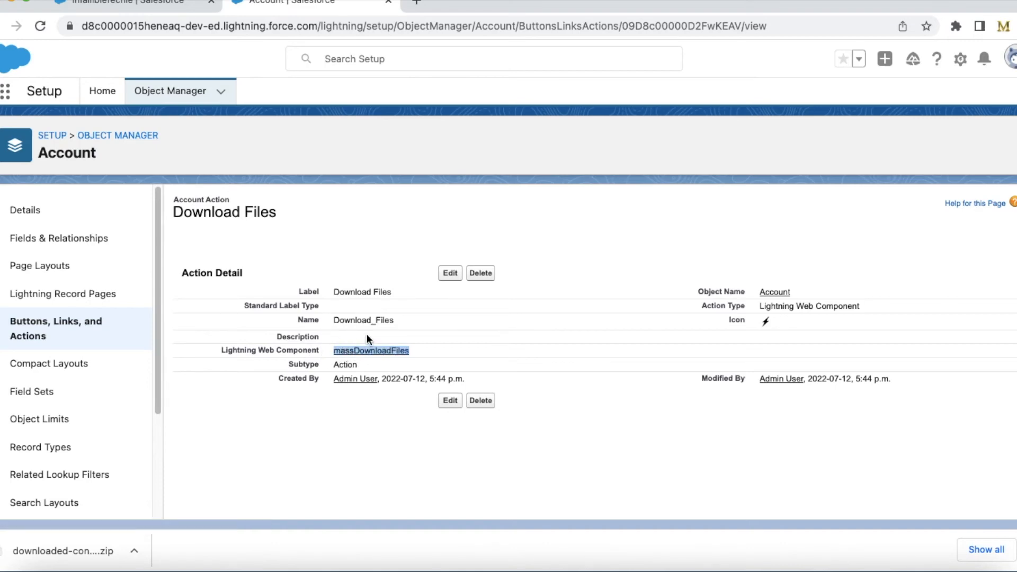
{"action": "mouse_move", "coordinate": [247, 356]}
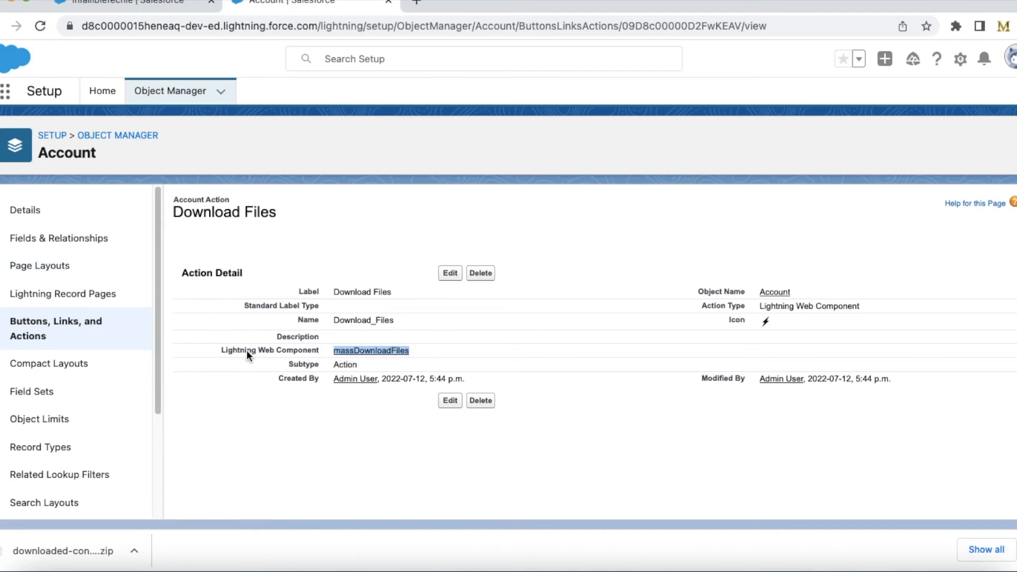
{"action": "mouse_move", "coordinate": [58, 239]}
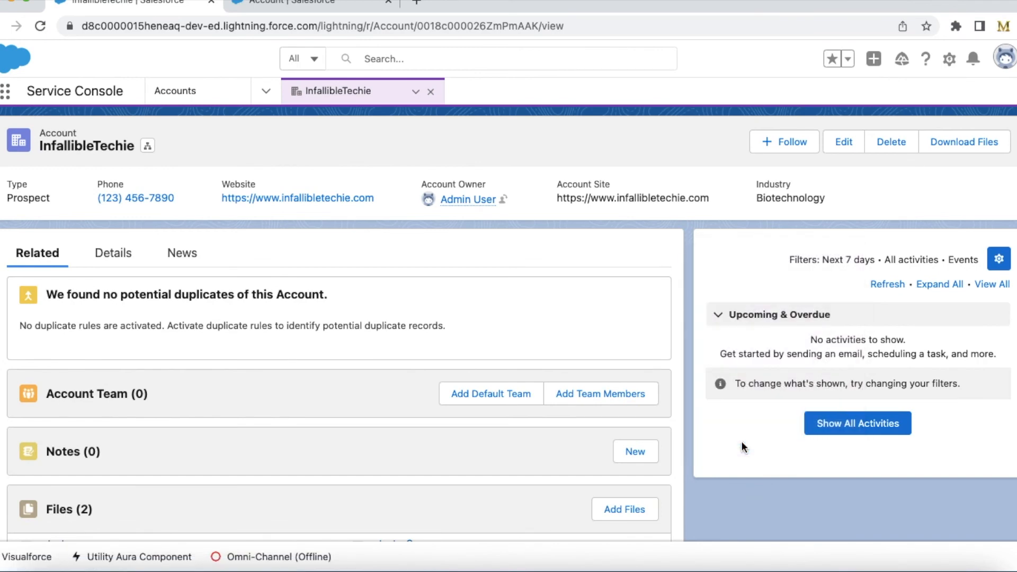
With a cleared DevTools console, run Download Files on the account and view the logged file ids and URL
{"action": "key", "text": "F12"}
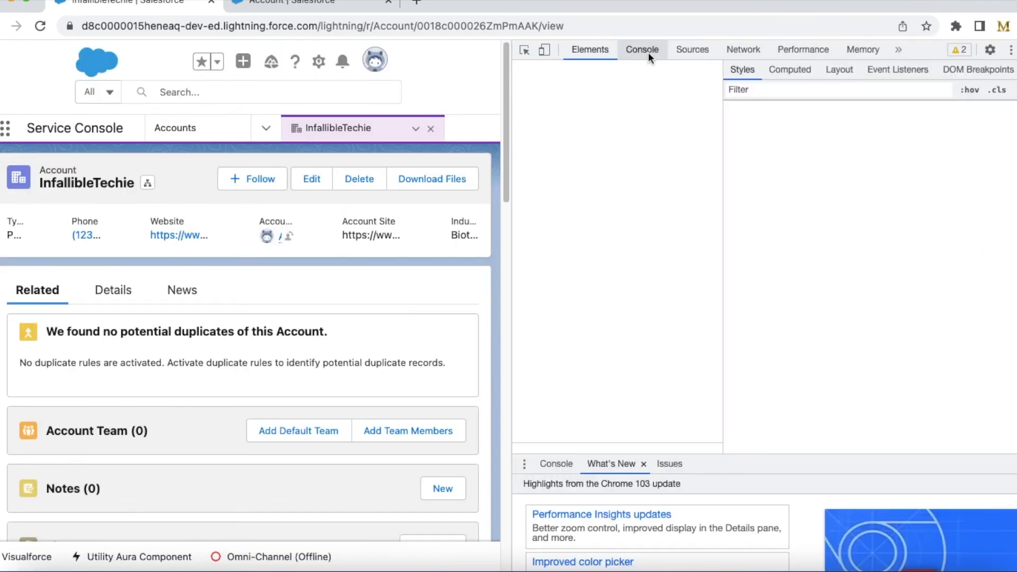
{"action": "left_click", "coordinate": [642, 50]}
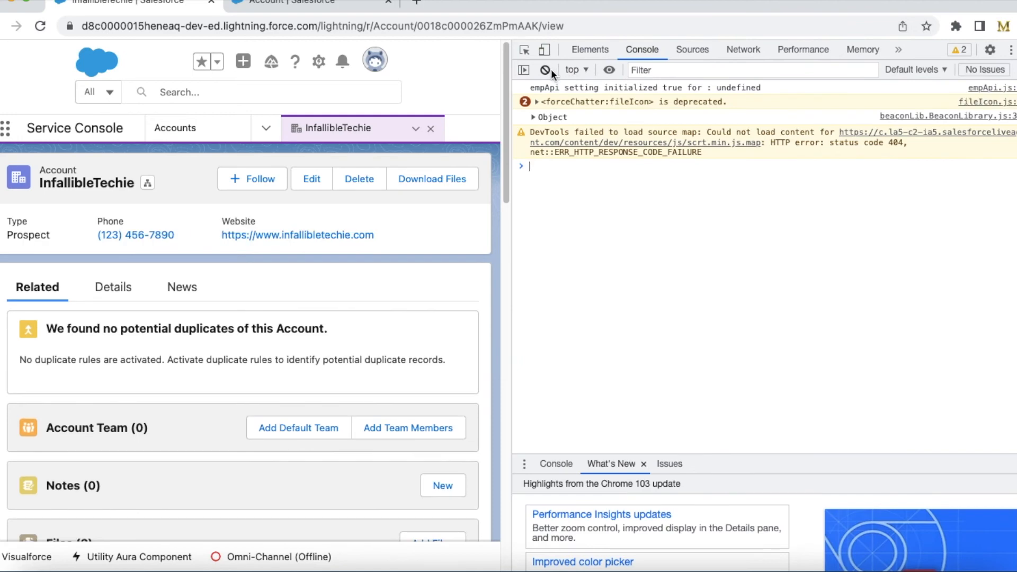
{"action": "left_click", "coordinate": [591, 49]}
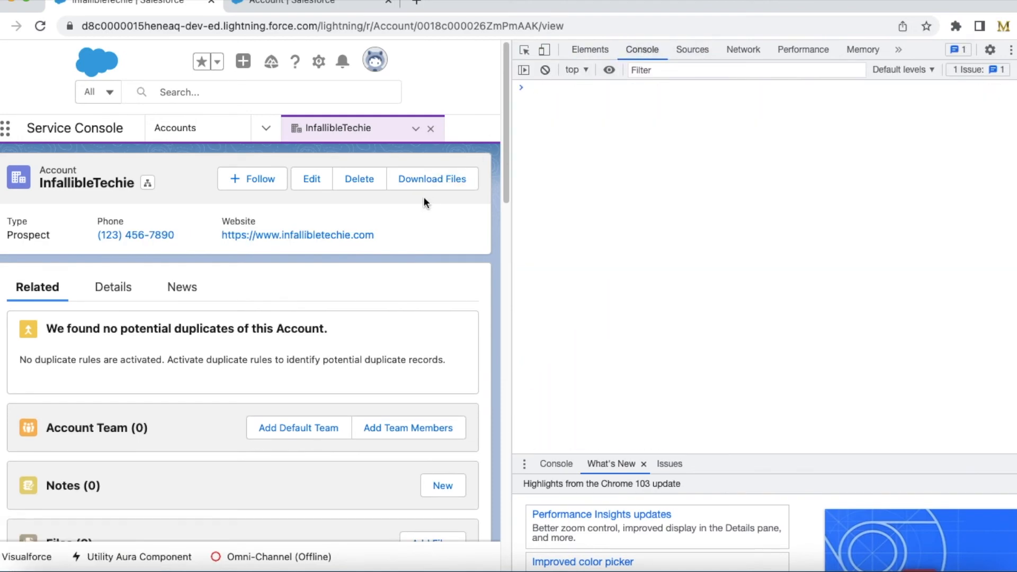
{"action": "mouse_move", "coordinate": [797, 158]}
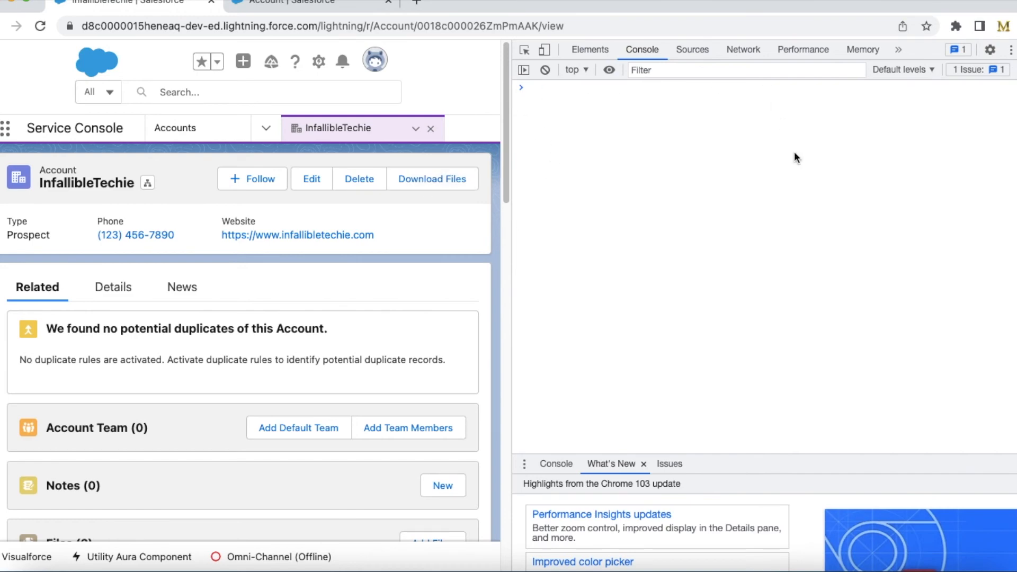
{"action": "left_click", "coordinate": [432, 178]}
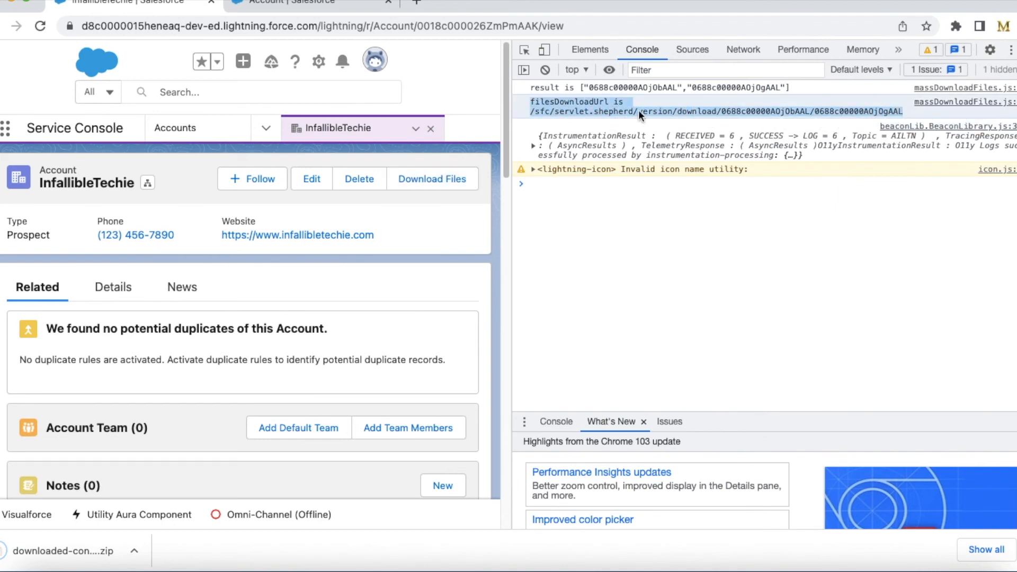
{"action": "scroll", "scroll_direction": "down", "scroll_amount": 3}
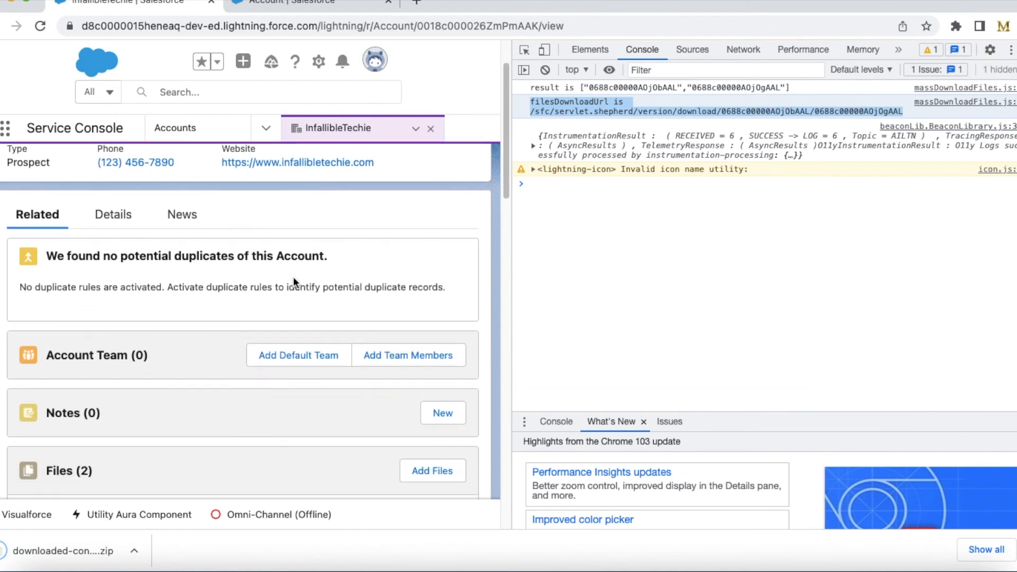
{"action": "scroll", "scroll_direction": "down", "scroll_amount": 3}
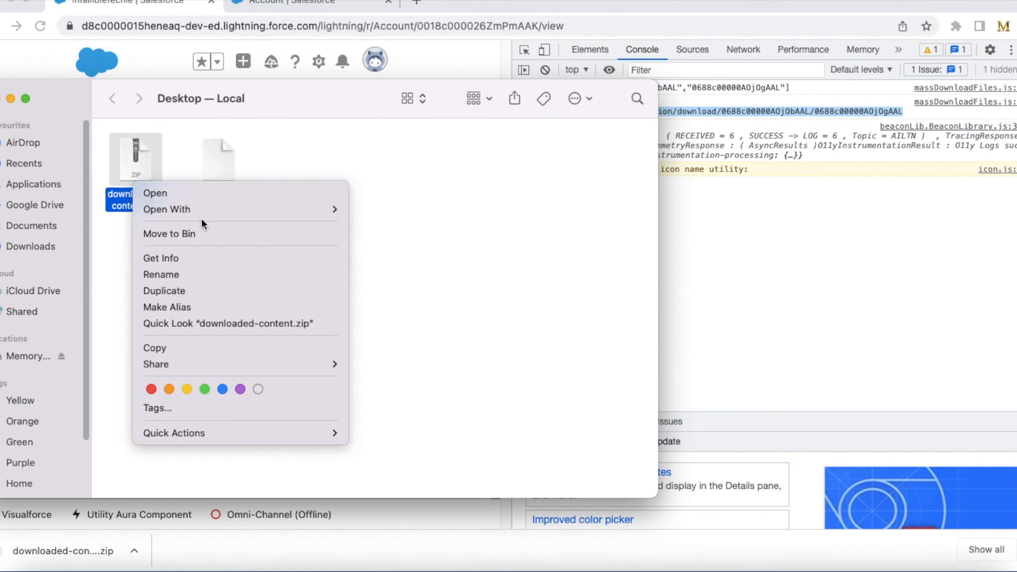
Extract downloaded-content.zip and open the folder showing test.txt and test - Copy.txt
{"action": "left_click", "coordinate": [409, 213]}
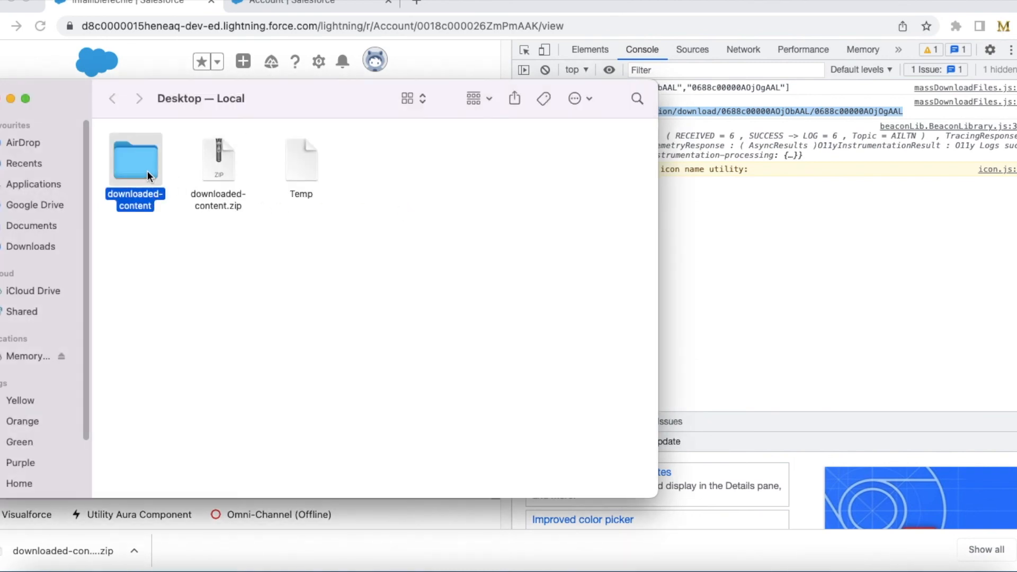
{"action": "double_click", "coordinate": [135, 155]}
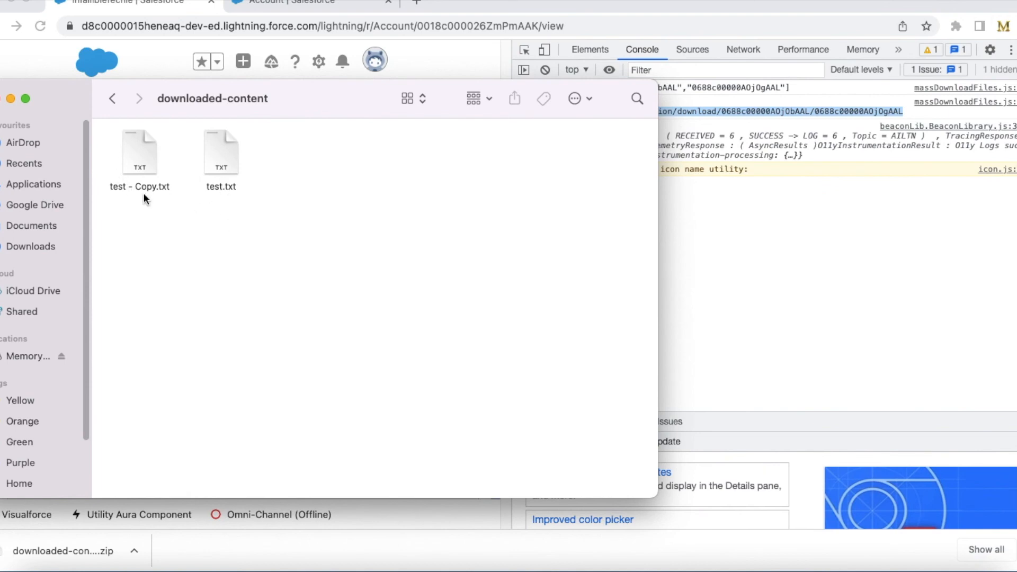
{"action": "mouse_move", "coordinate": [314, 105]}
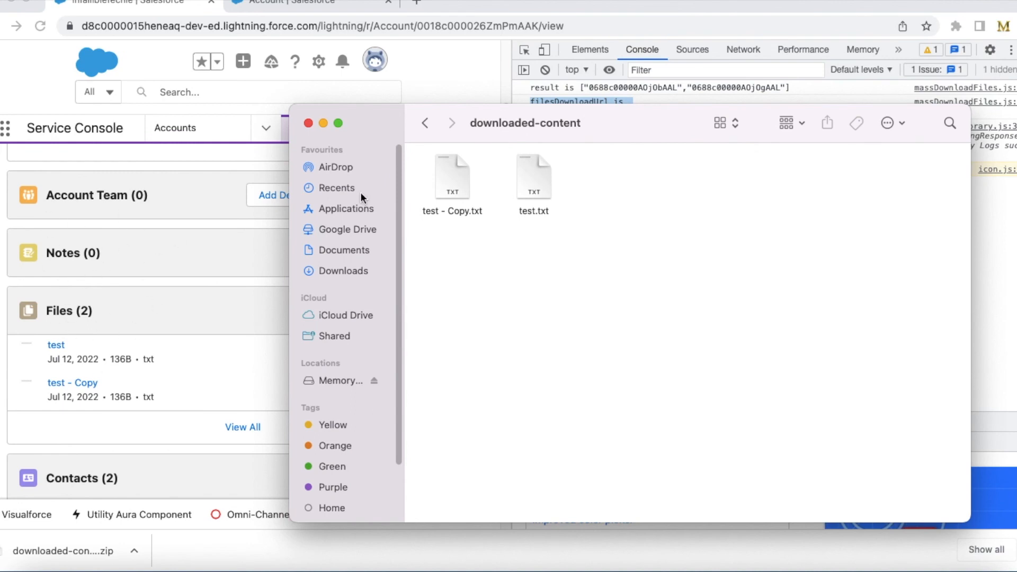
{"action": "mouse_move", "coordinate": [314, 84]}
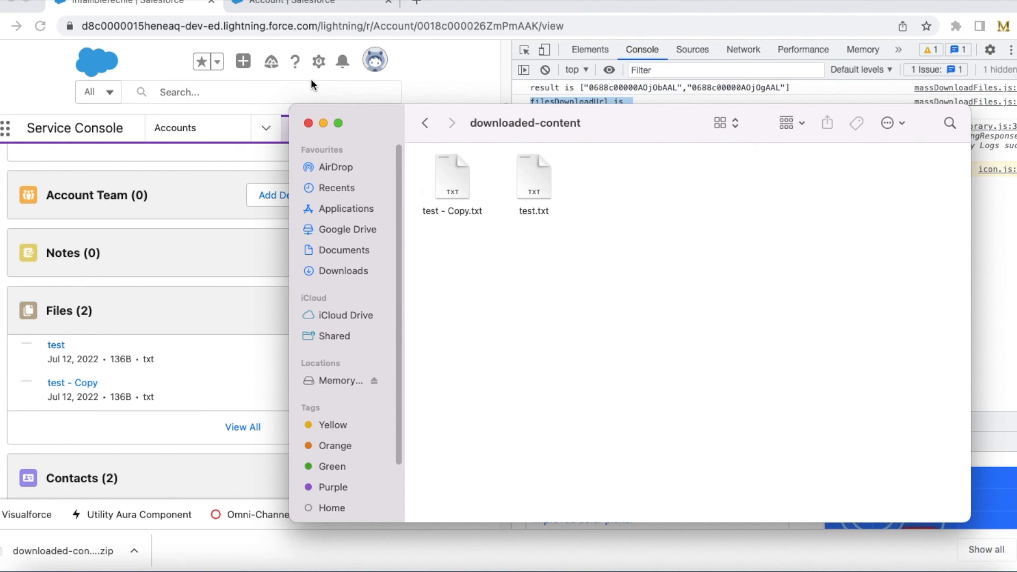
{"action": "mouse_move", "coordinate": [280, 49]}
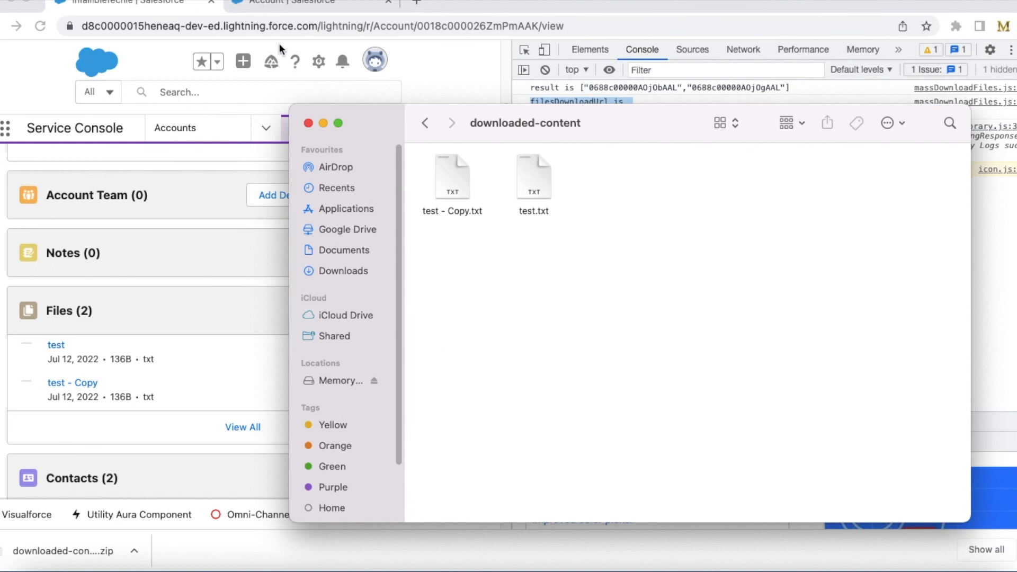